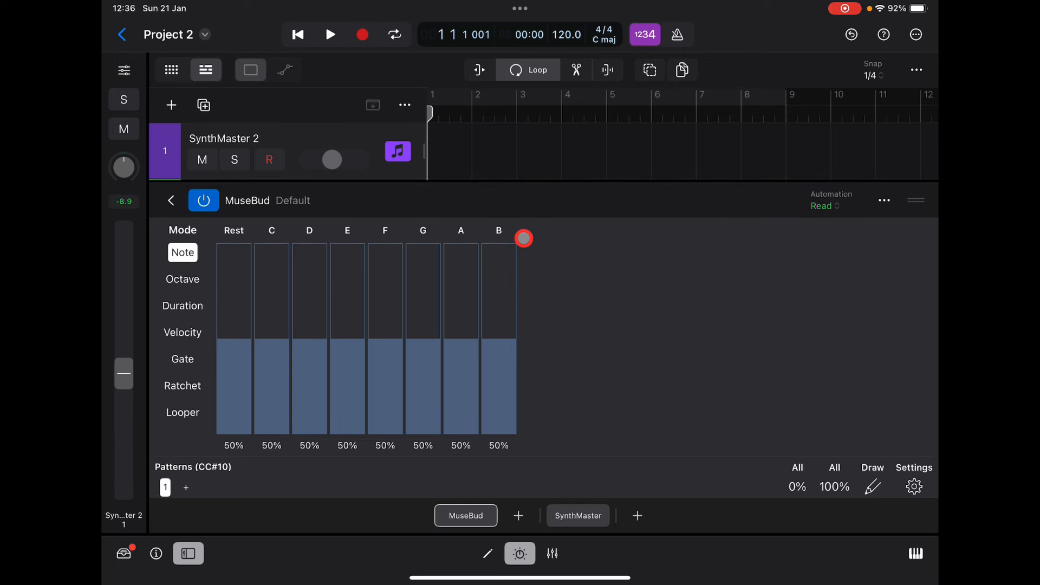
mouse_move(650, 291)
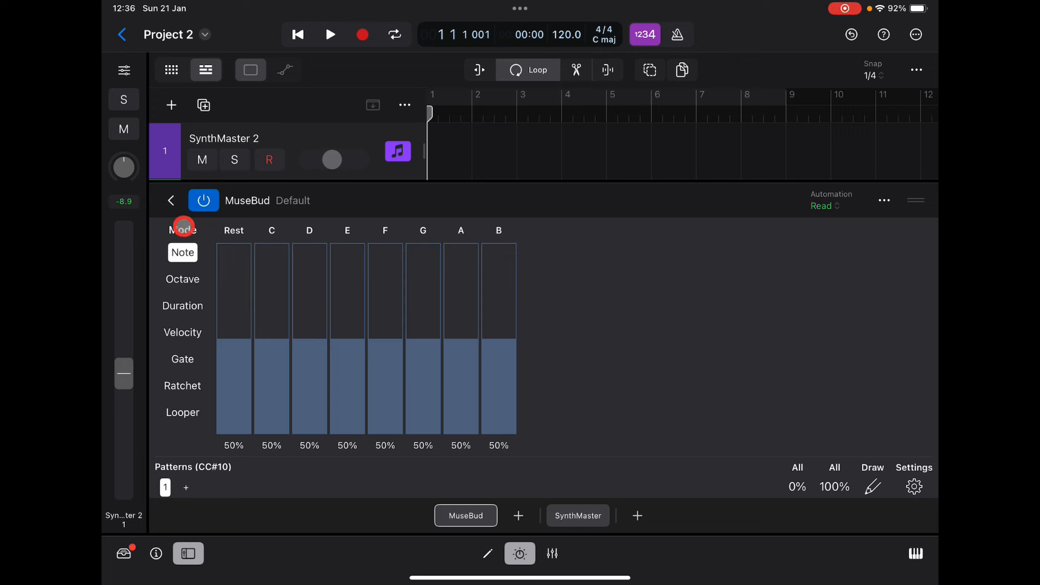
Browse MuseBud's Octave, Gate, Looper and Note modes.
click(183, 278)
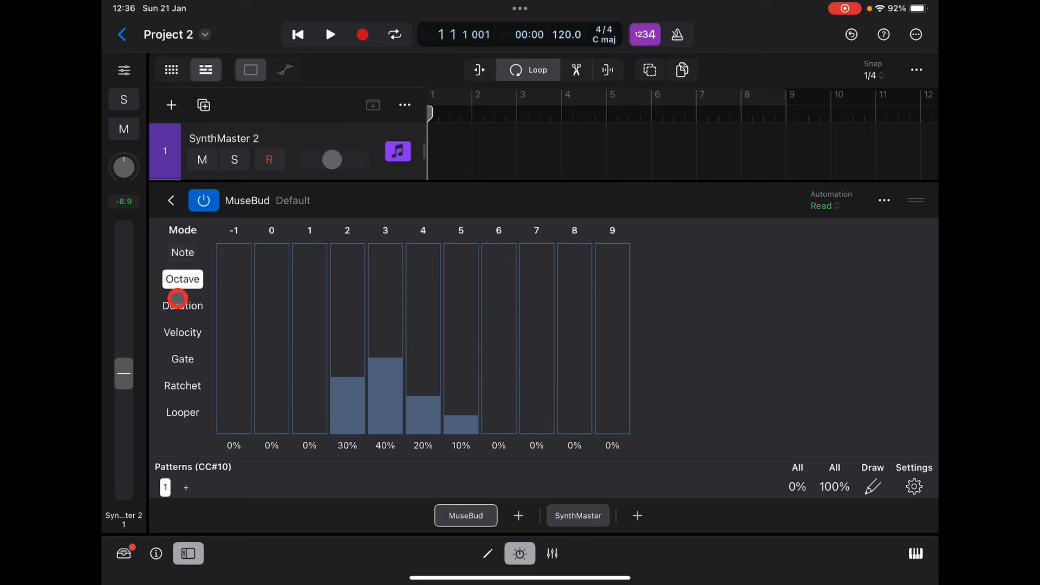
click(183, 359)
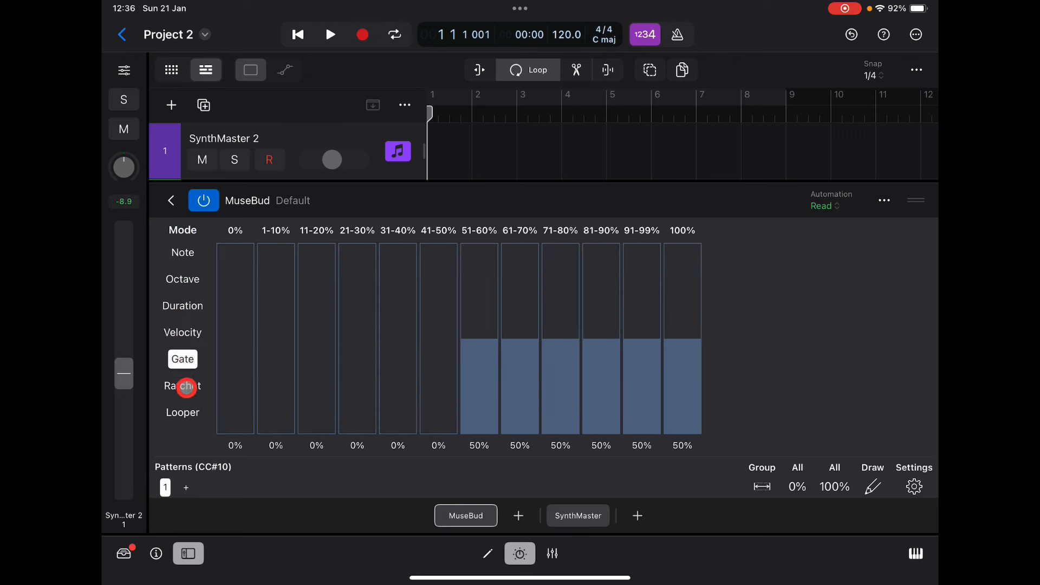
click(183, 411)
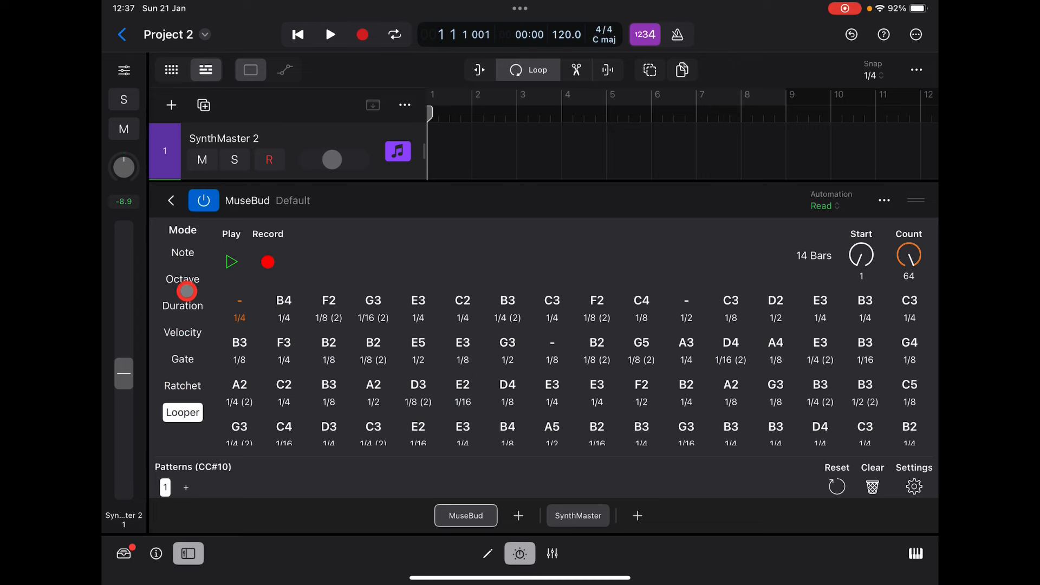
click(182, 333)
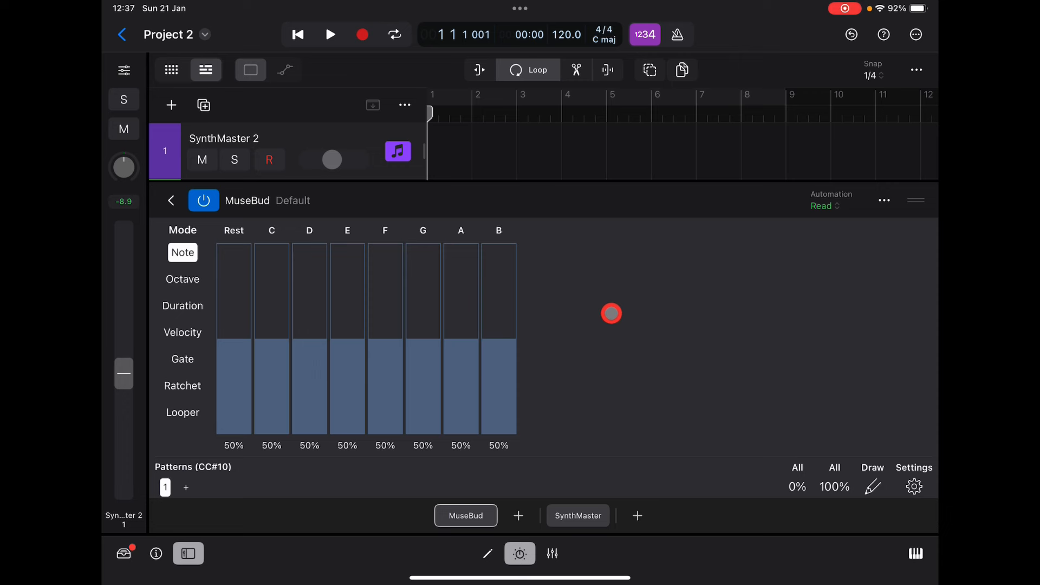
Check MuseBud's settings and scale list, leaving the scale unchanged.
click(330, 35)
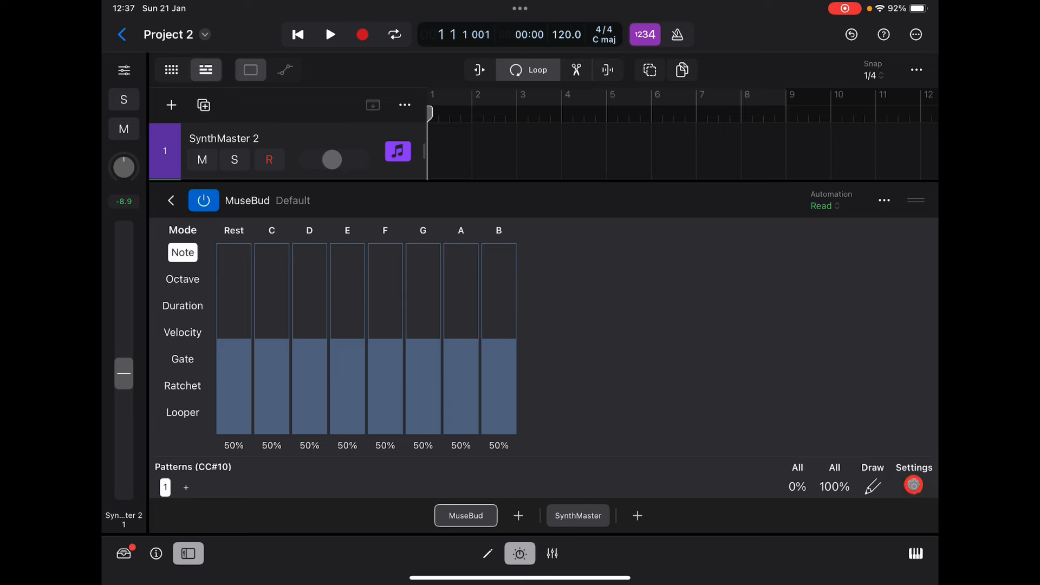
click(913, 485)
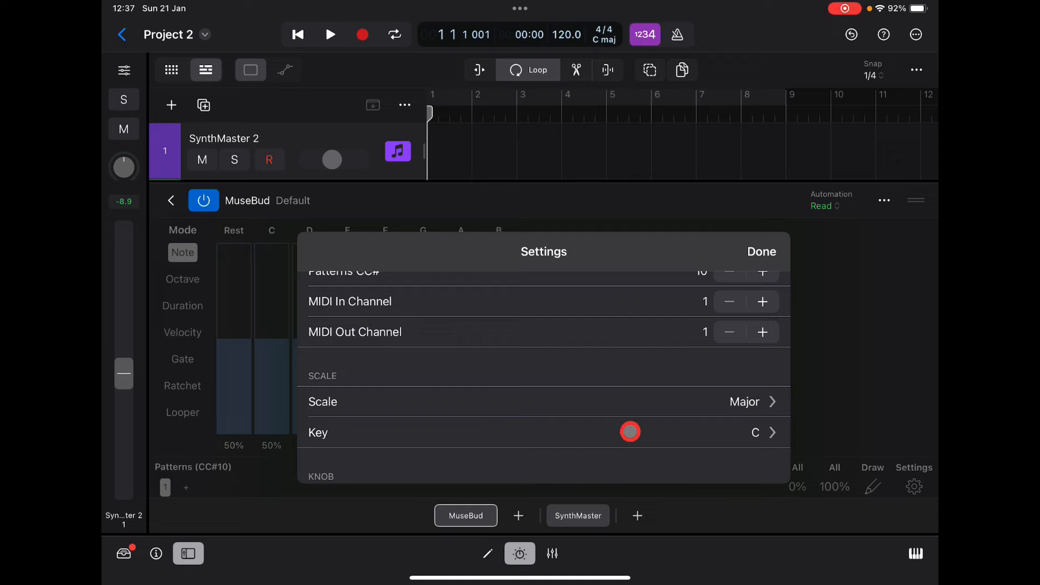
click(744, 401)
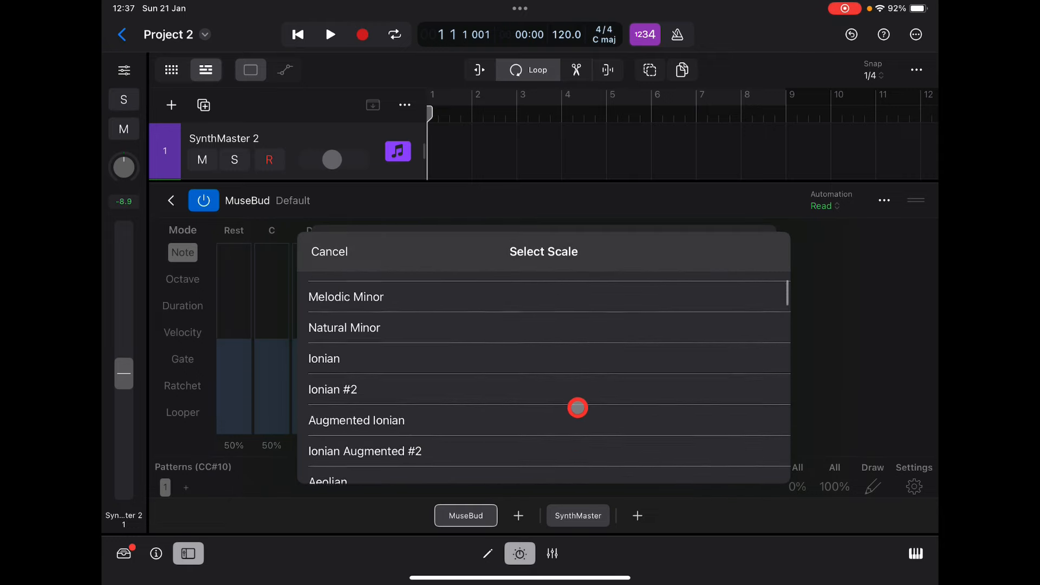
scroll(up, 3)
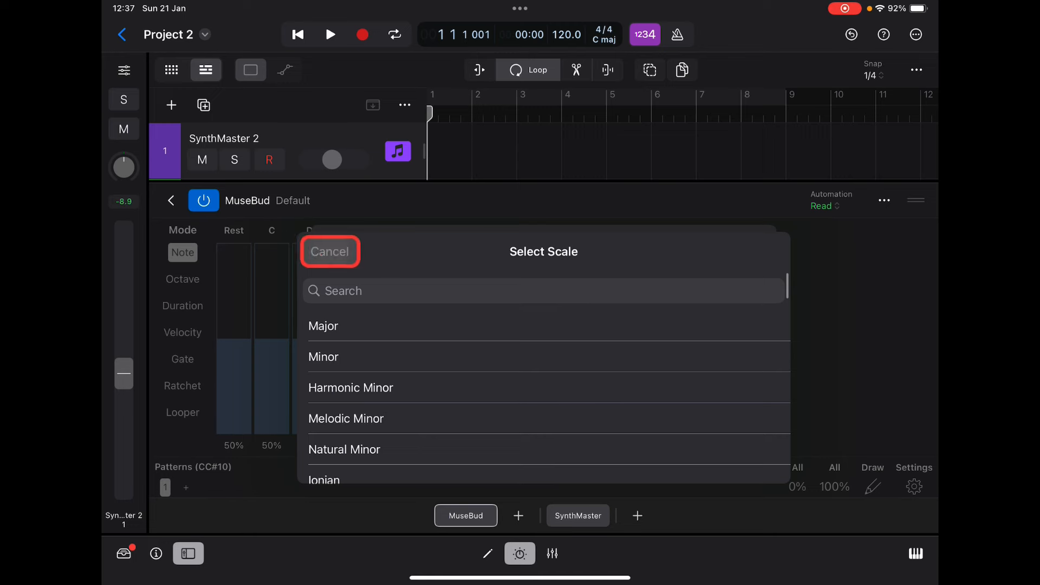
click(330, 252)
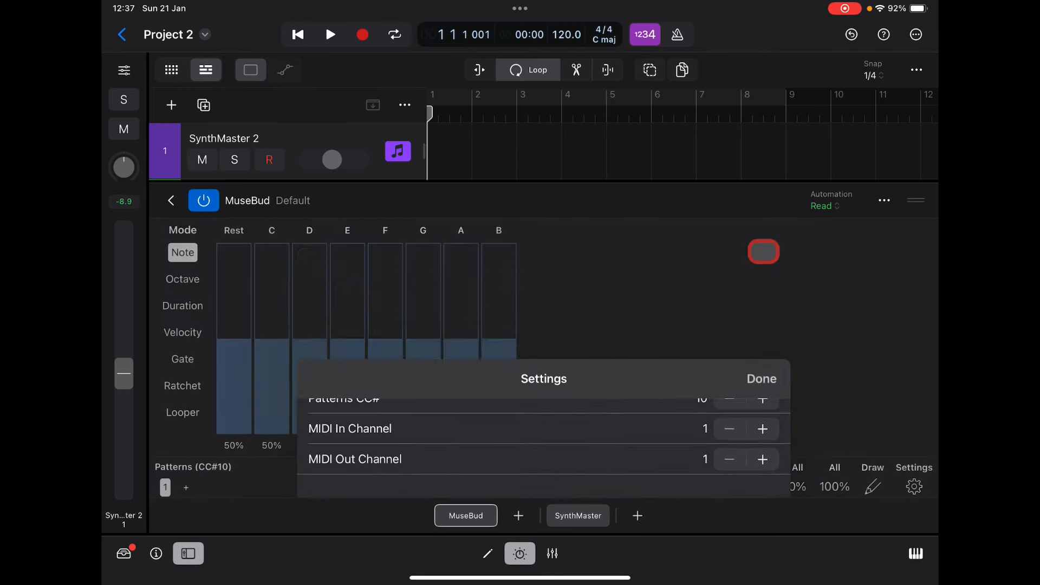
click(761, 379)
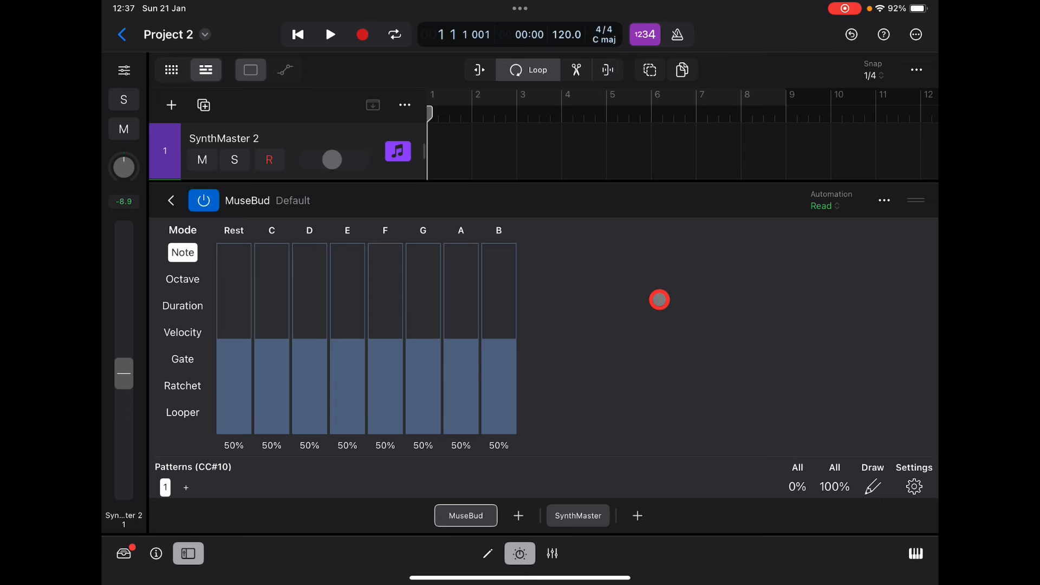
Start the project playing and switch MuseBud to Octave mode.
click(165, 487)
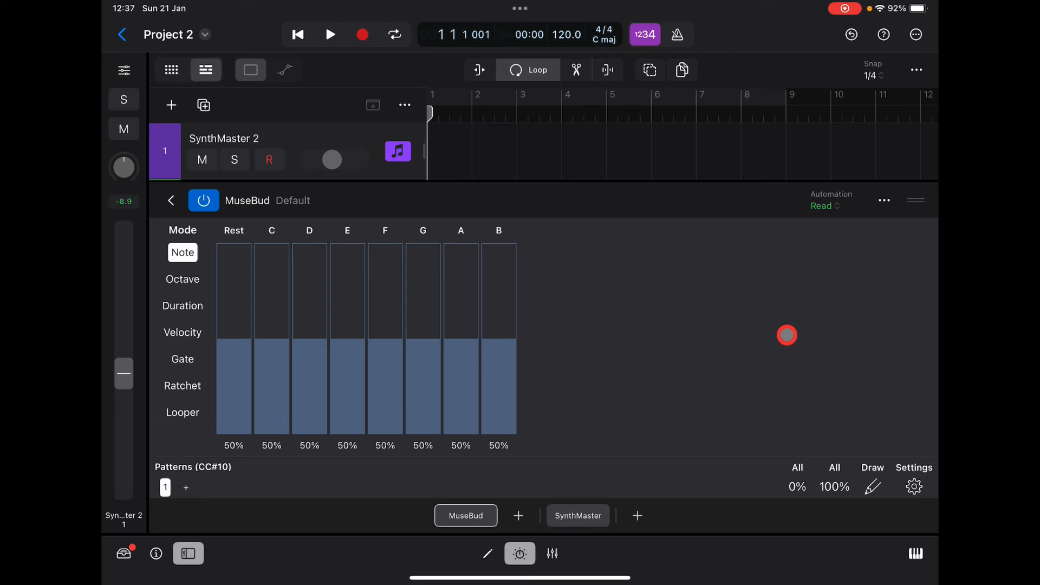
click(330, 35)
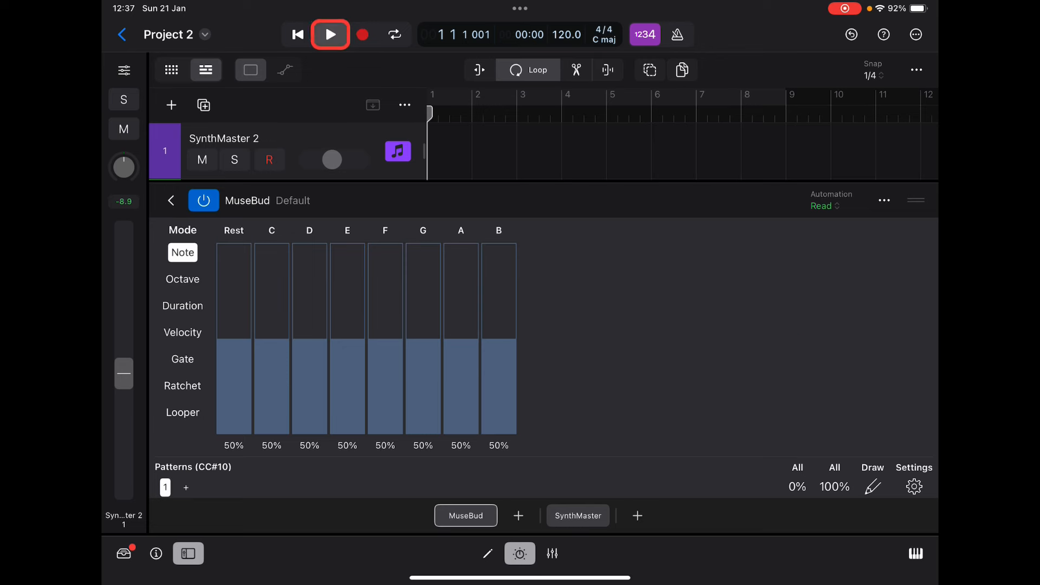
click(330, 35)
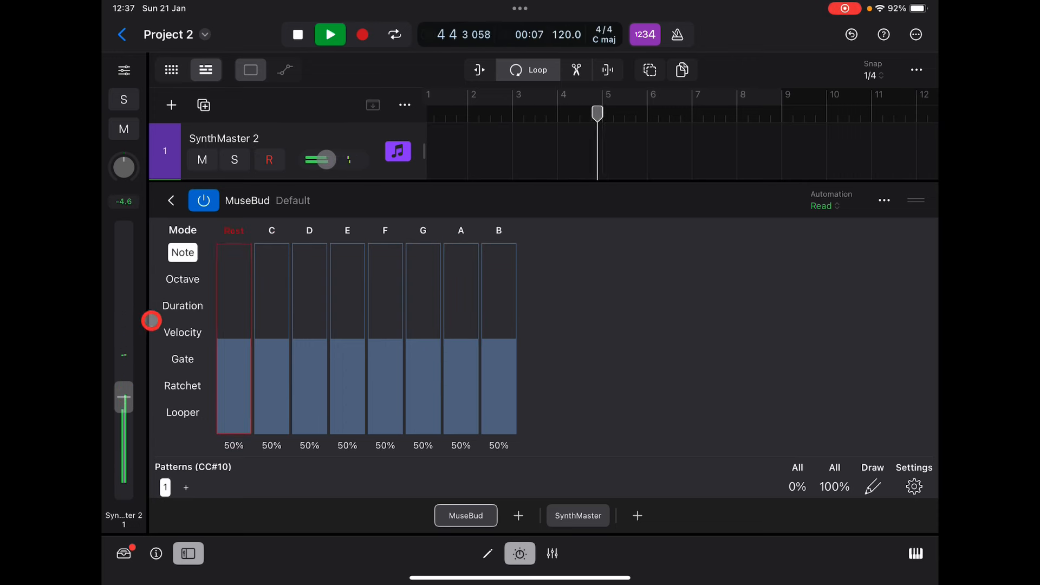
click(182, 279)
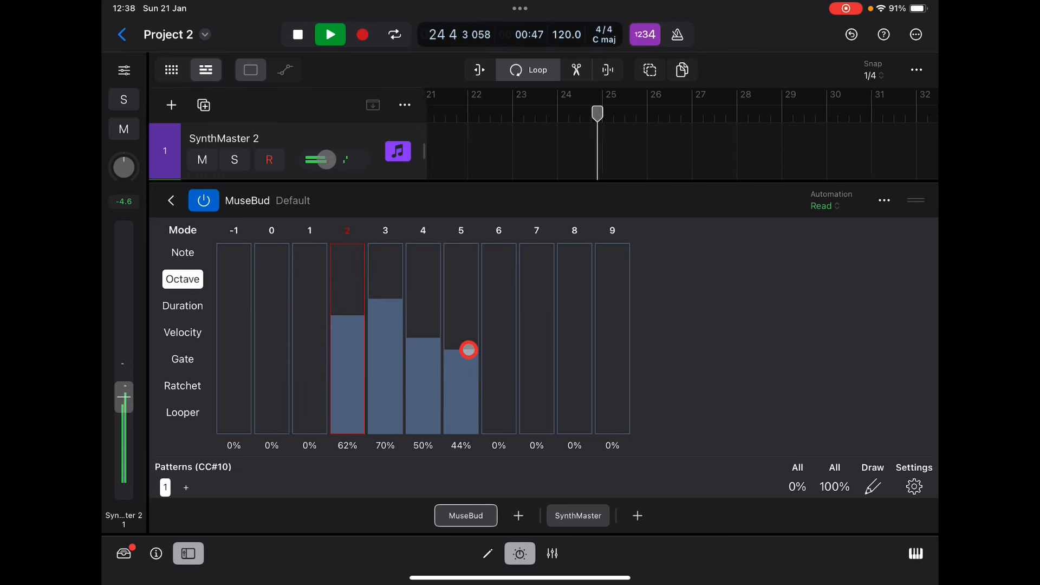
Weight octaves 2, 3, 4 and 5 at about 62%, 70%, 50% and 44%.
click(182, 306)
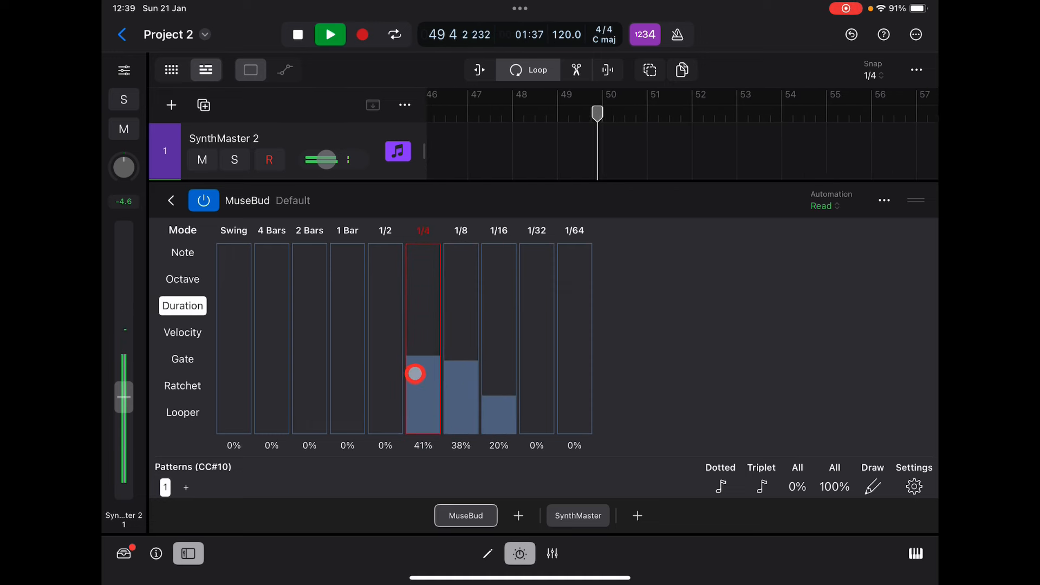
Set durations 1/4 41%, 1/8 38%, 1/16 20%, then adjust the Gate weighting.
click(183, 332)
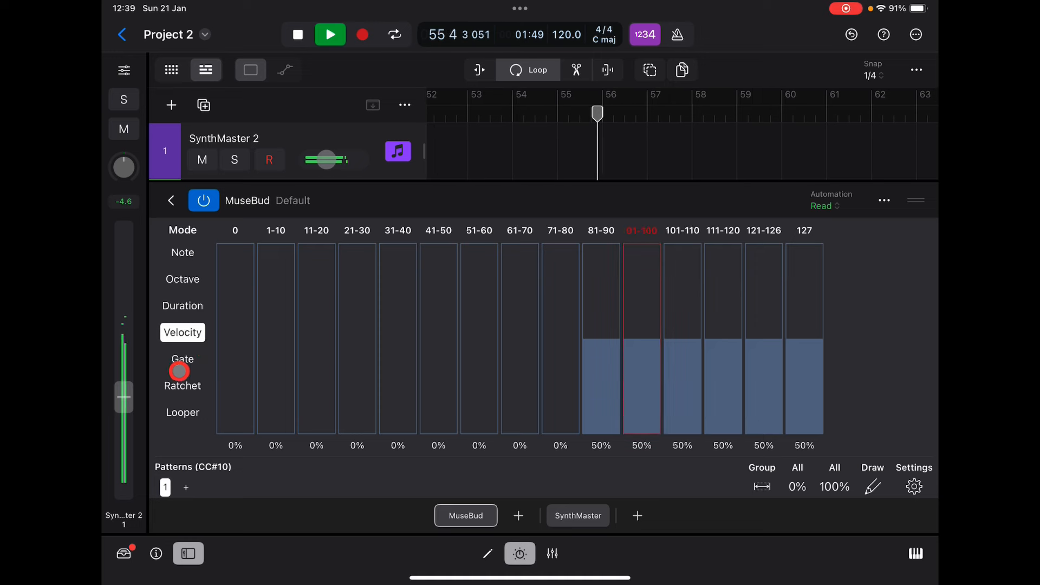
click(182, 359)
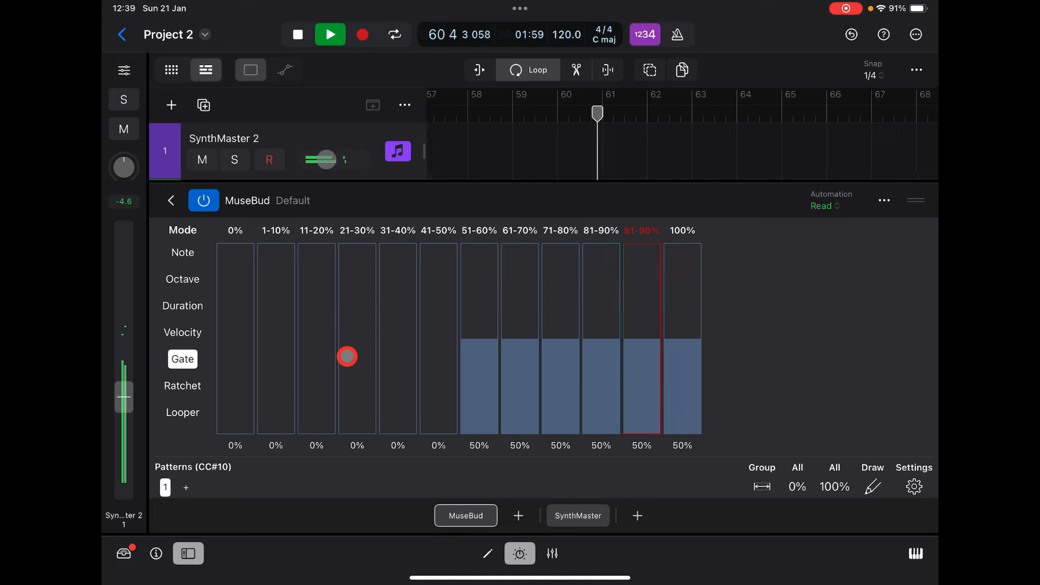
click(183, 385)
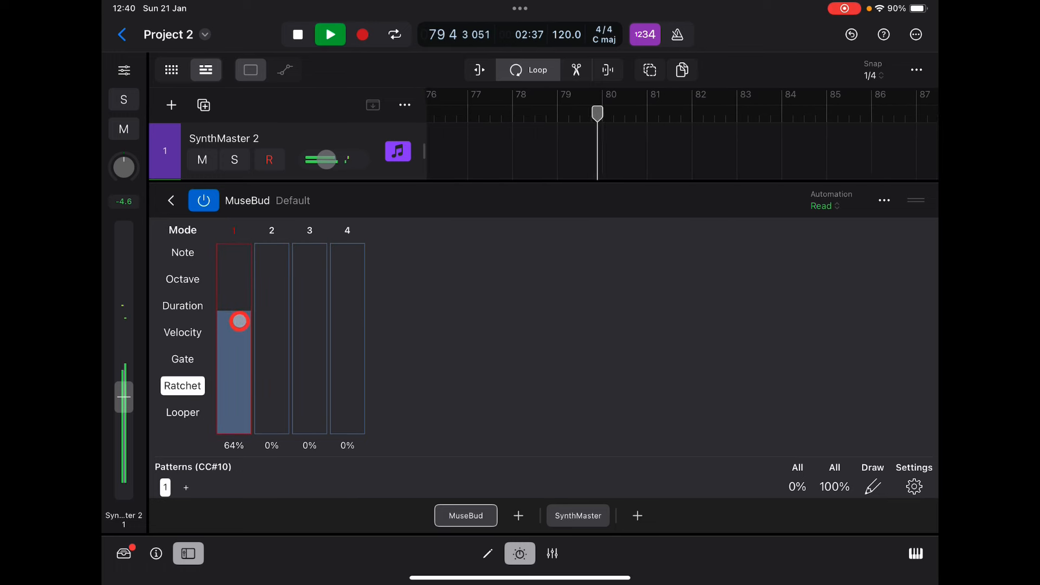
Set the Looper to Start 16 and Count 5, and play it with the transport.
click(183, 412)
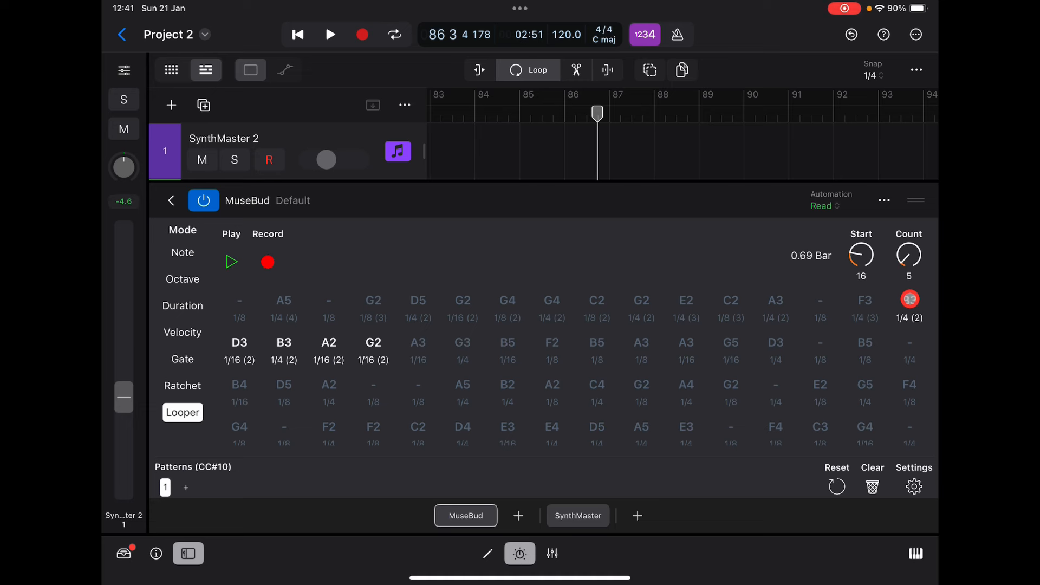
click(231, 261)
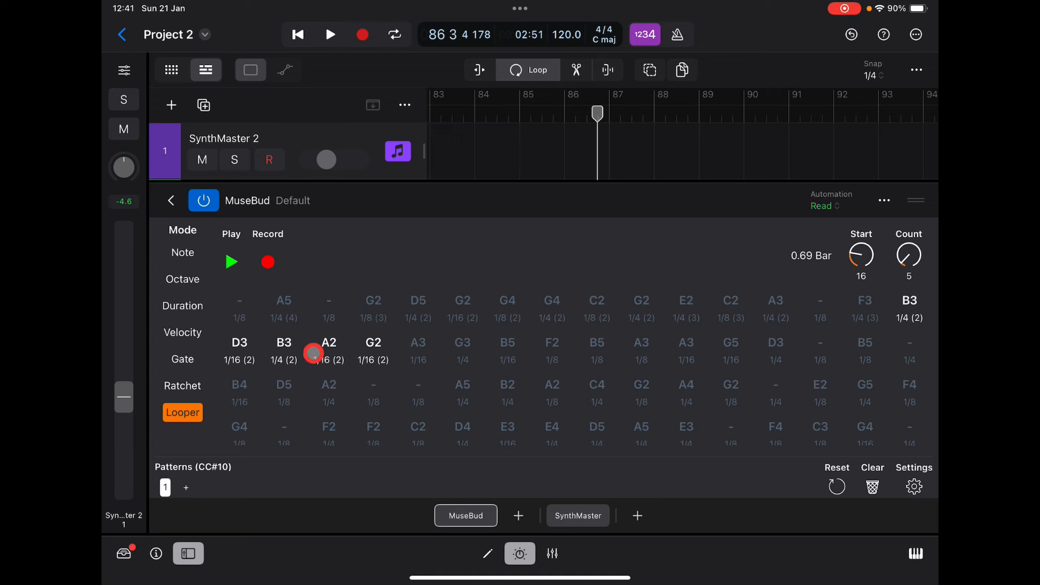
click(330, 34)
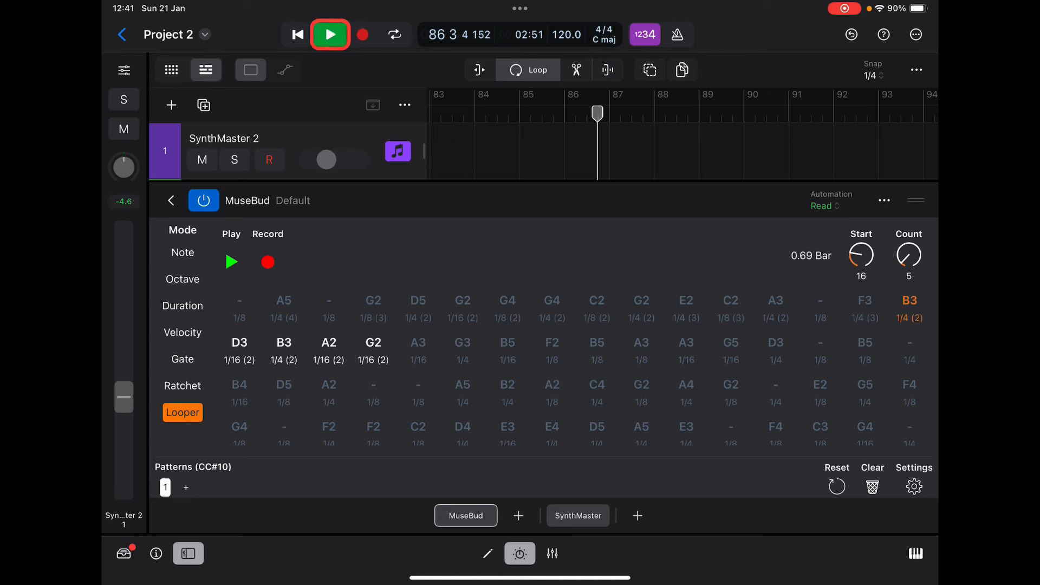
click(330, 34)
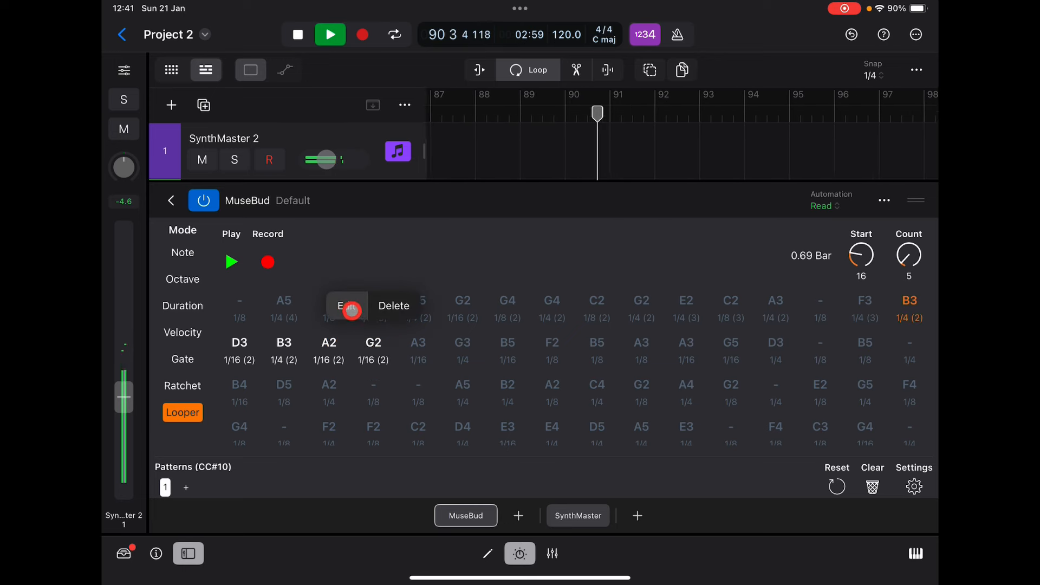
Set Ratchet to 1 on looper steps G2 and A2.
click(341, 306)
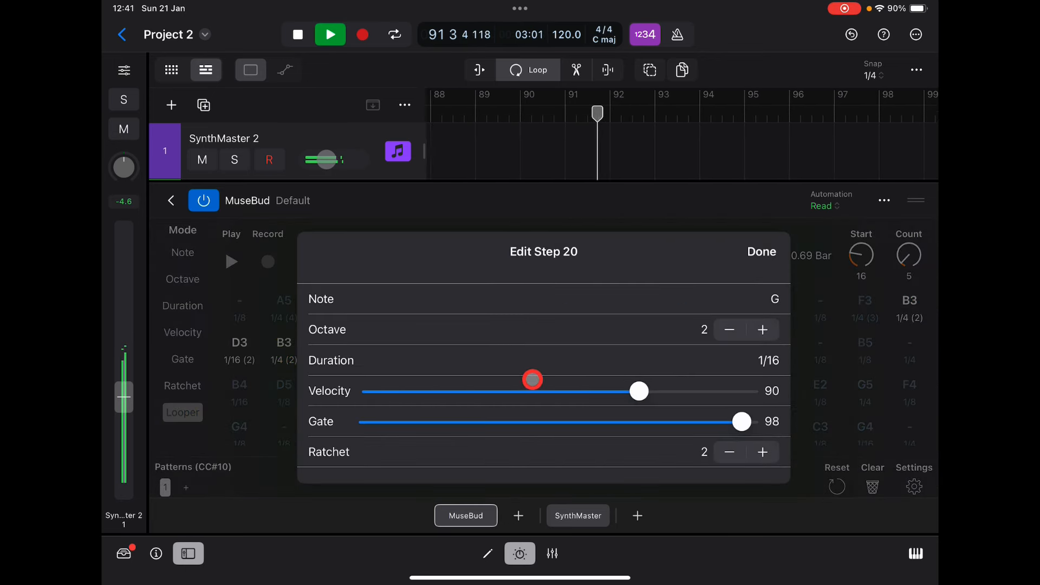
click(729, 452)
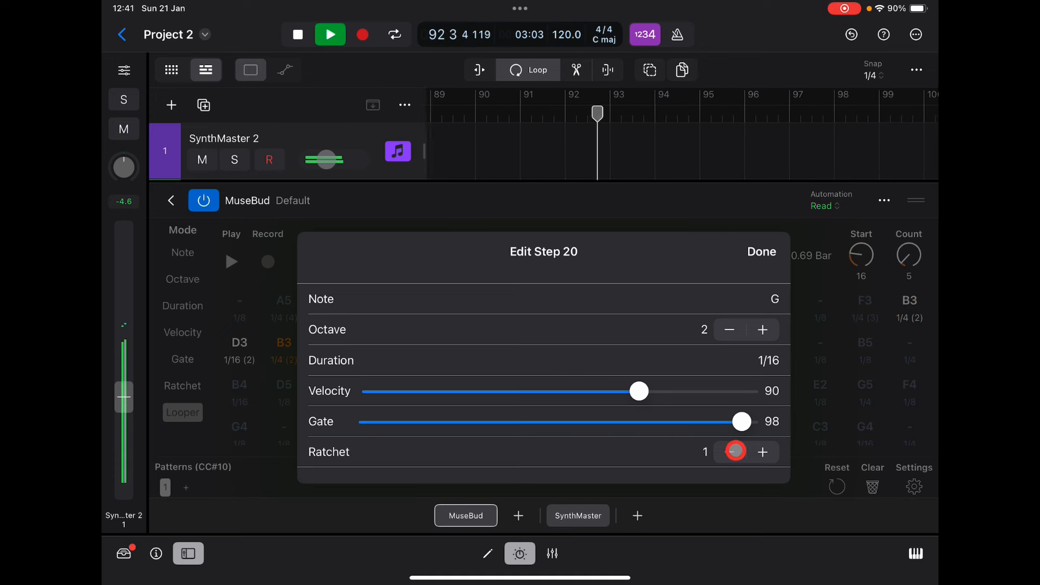
click(762, 251)
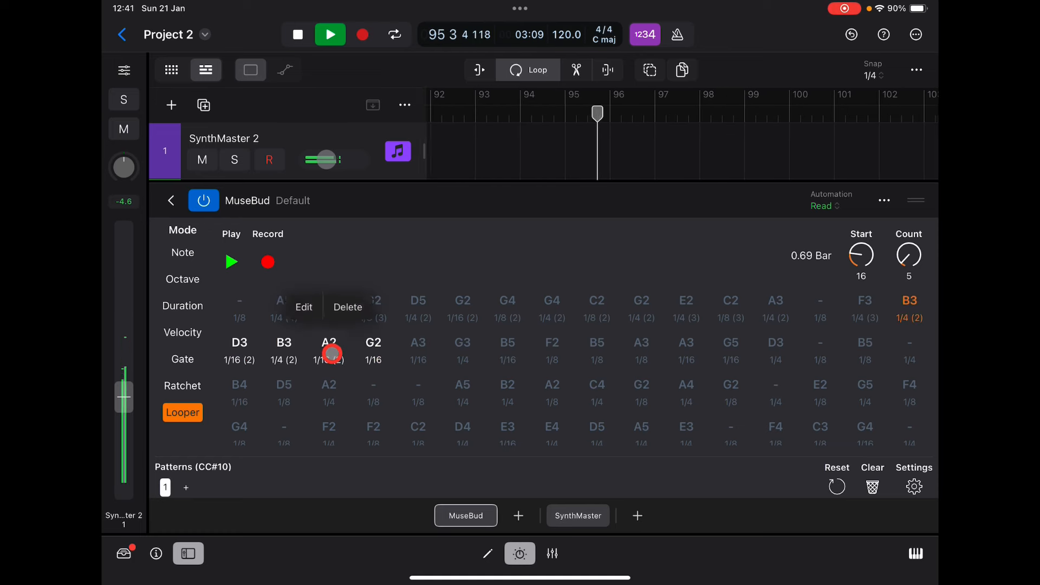
click(304, 307)
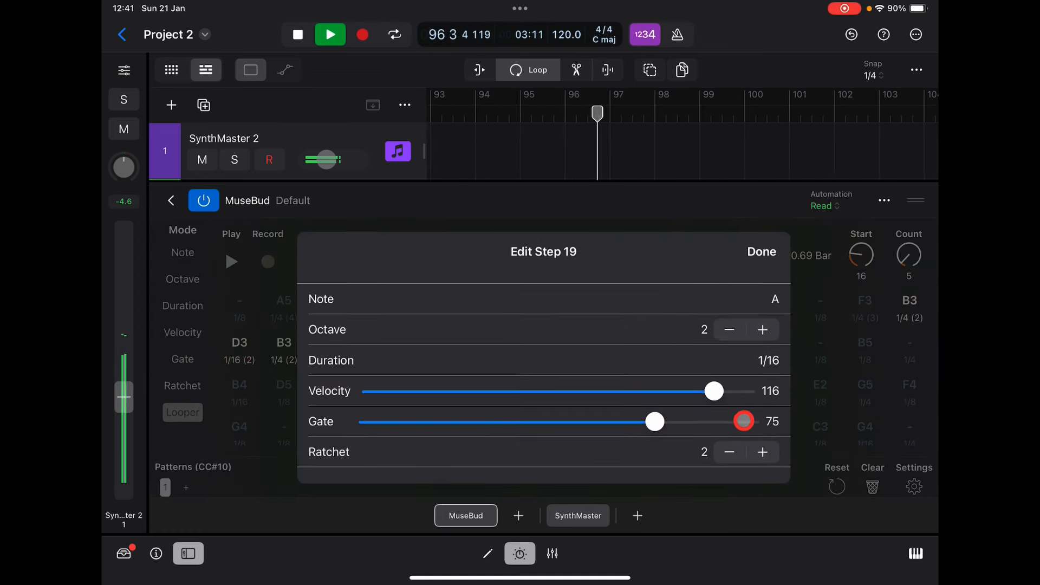
click(729, 452)
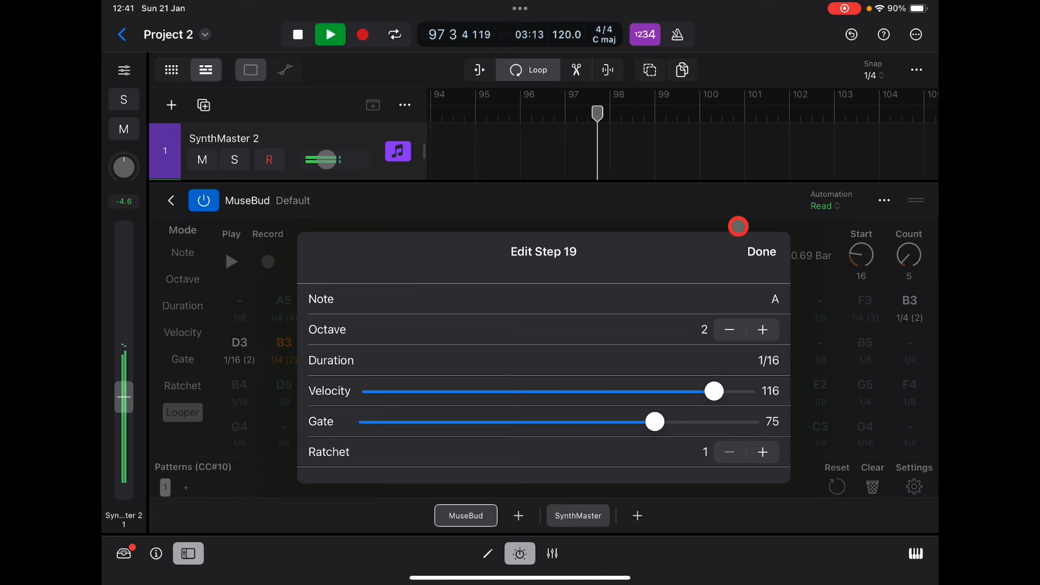
click(762, 252)
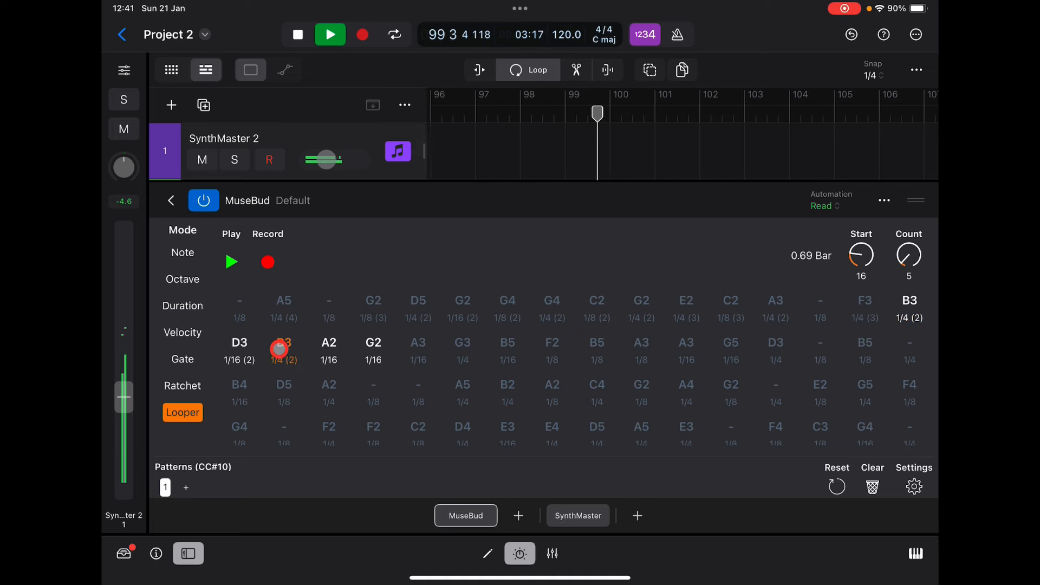
Drop looper step B3 down one octave.
click(283, 349)
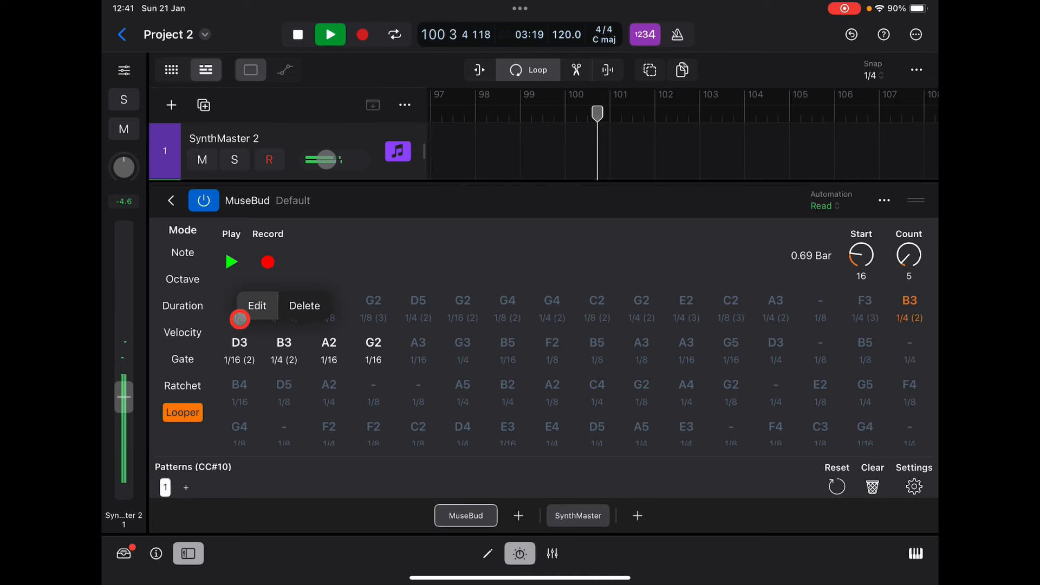
click(256, 306)
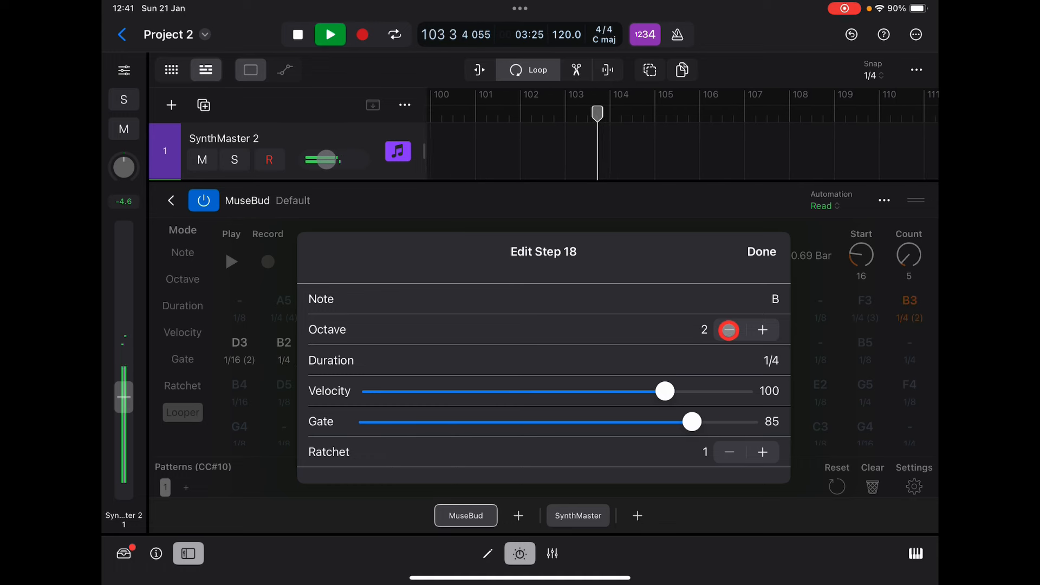
click(762, 251)
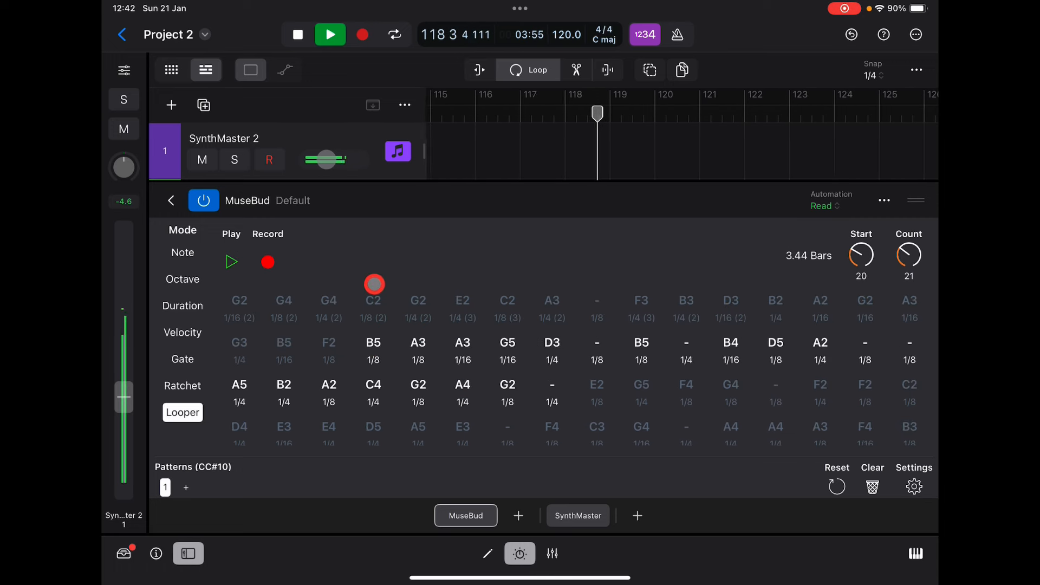
Switch MuseBud to Note mode, showing C through B each at 50%.
click(183, 252)
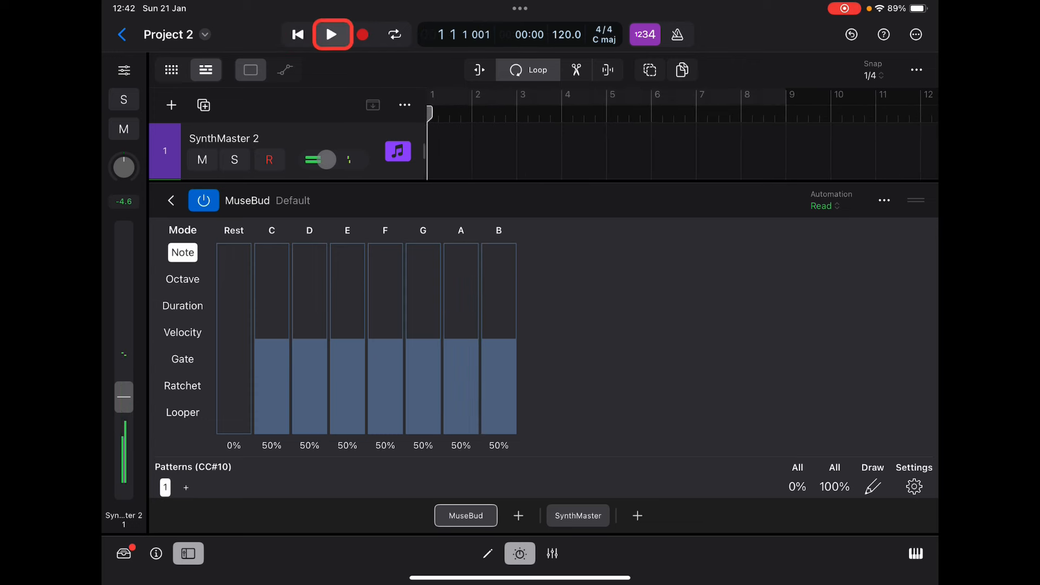
Play, set E, G, A and B note weights to 0%, then stop playback.
click(331, 35)
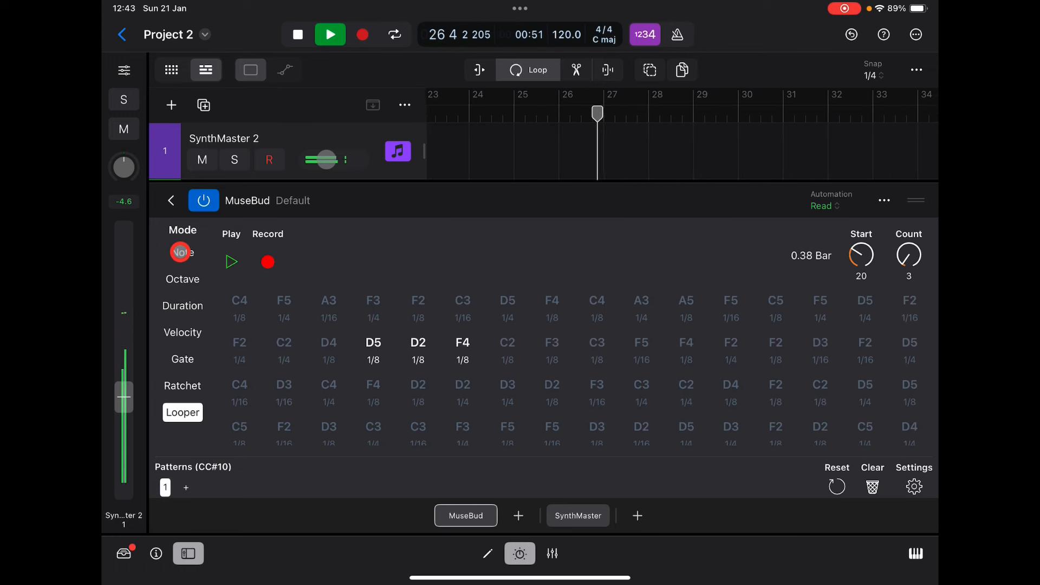
click(183, 252)
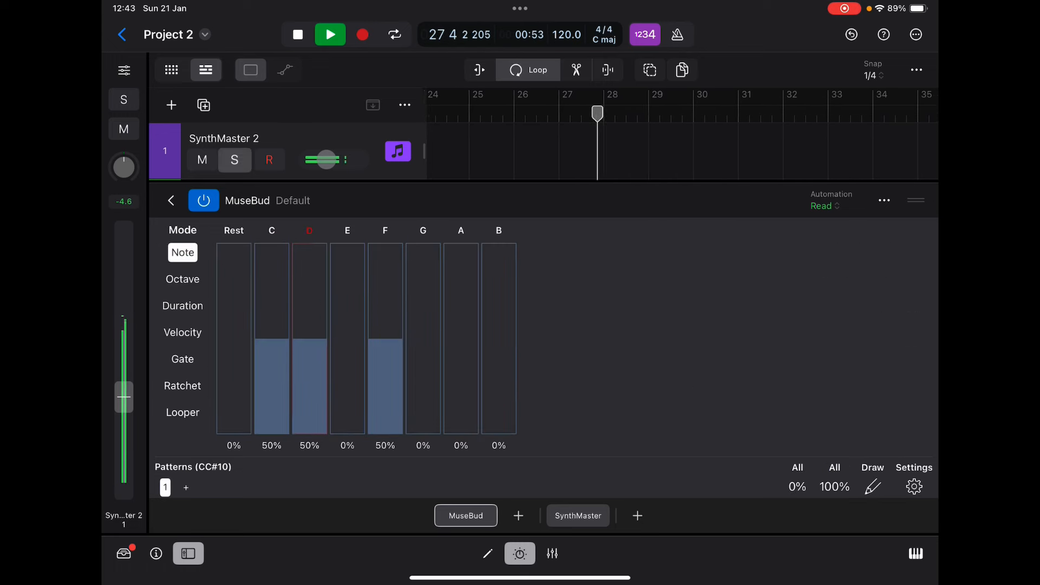
click(298, 34)
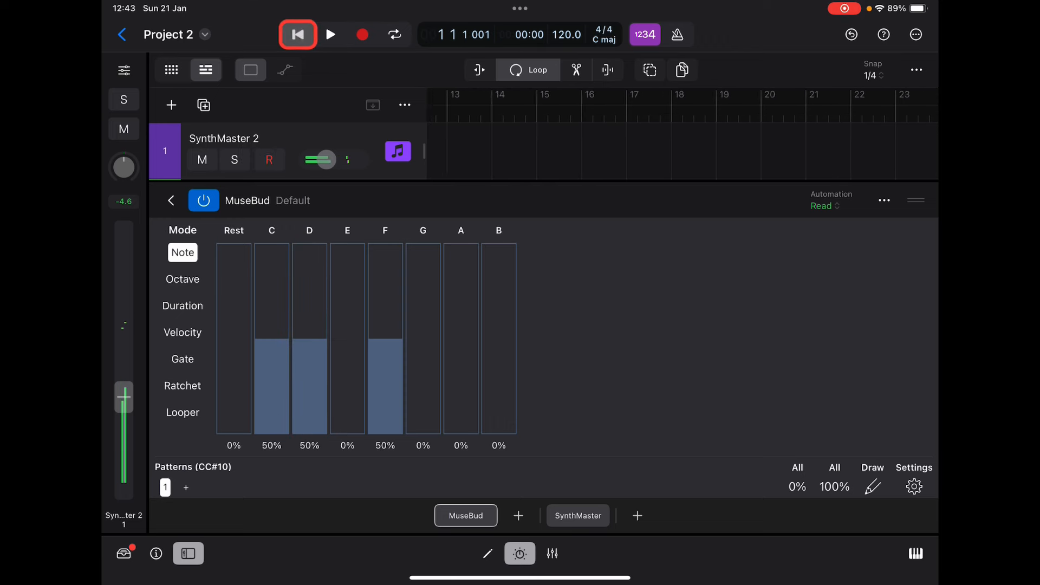
Leave the MuseBud editor and key MuseBud to D on the new Pianoteq 8 track.
click(298, 34)
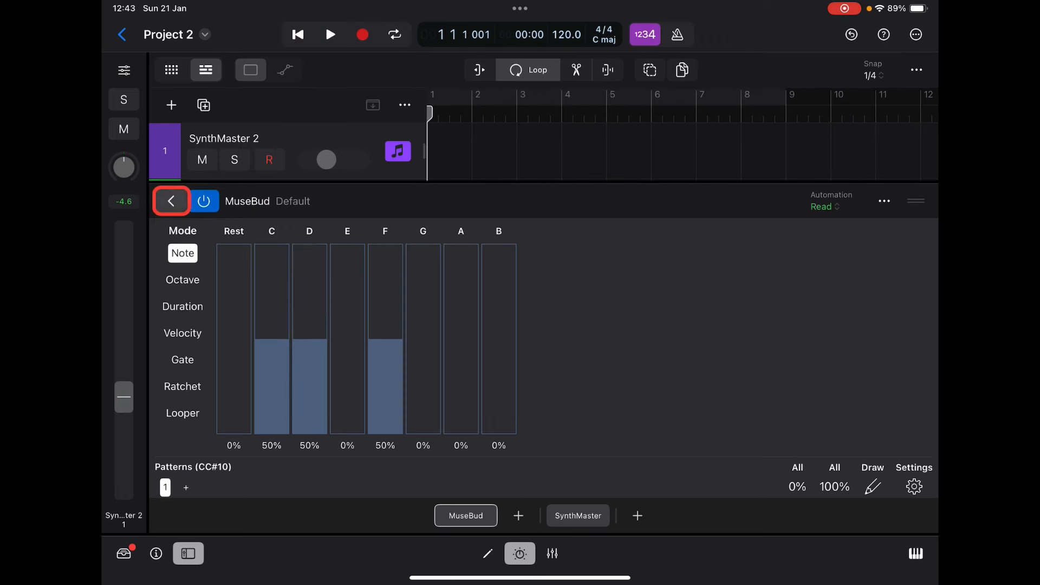
click(172, 201)
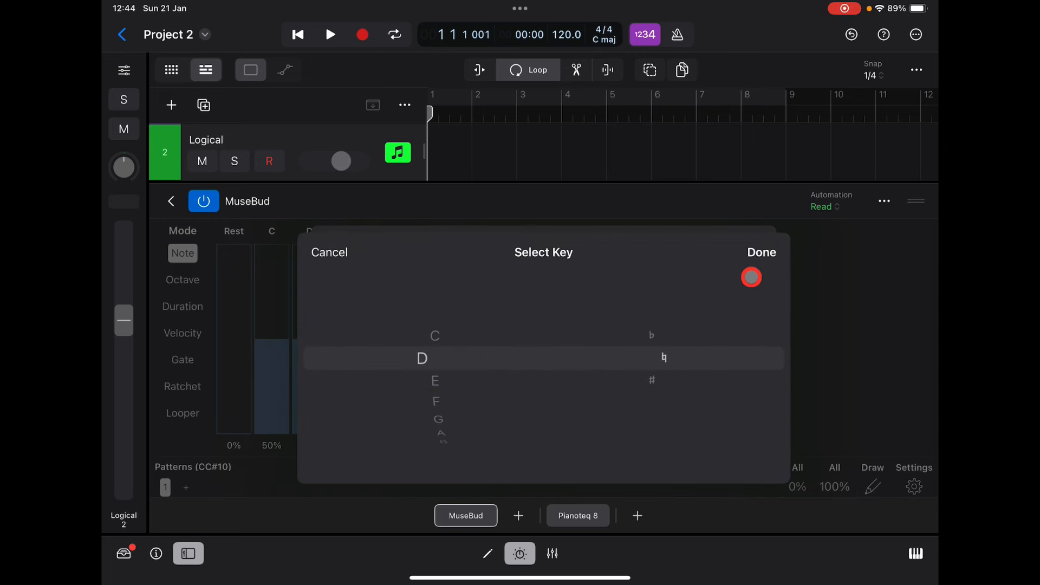
click(761, 252)
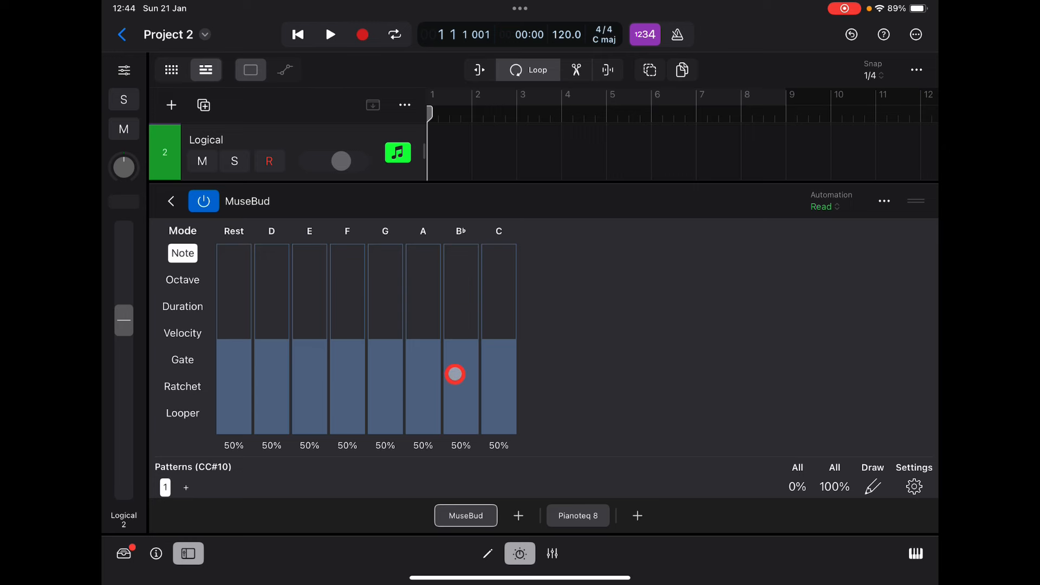
Play, zero the E and B♭ weights, and weight octaves 1–6 from 10% to 55%.
click(330, 34)
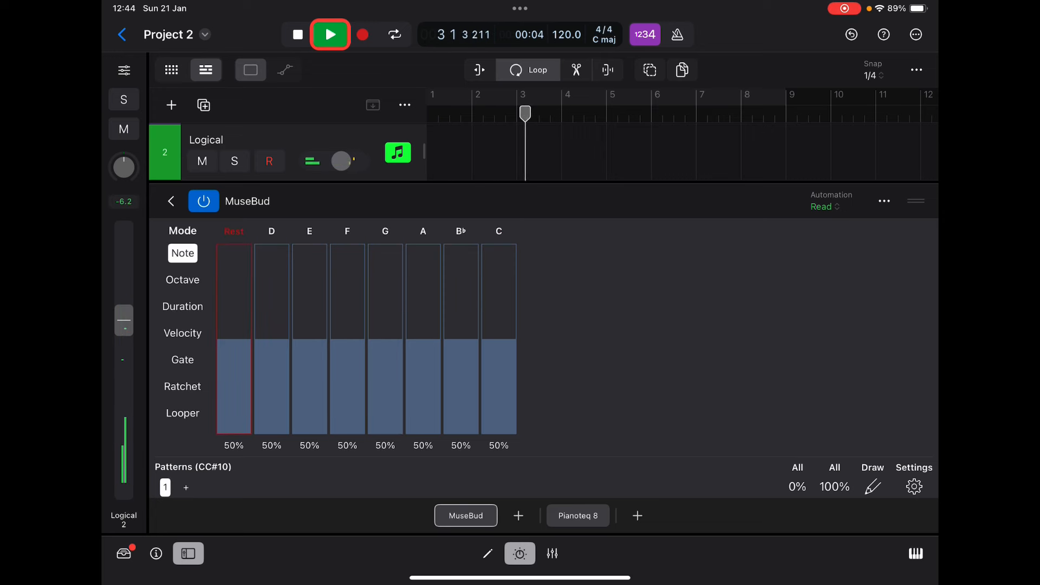
click(330, 35)
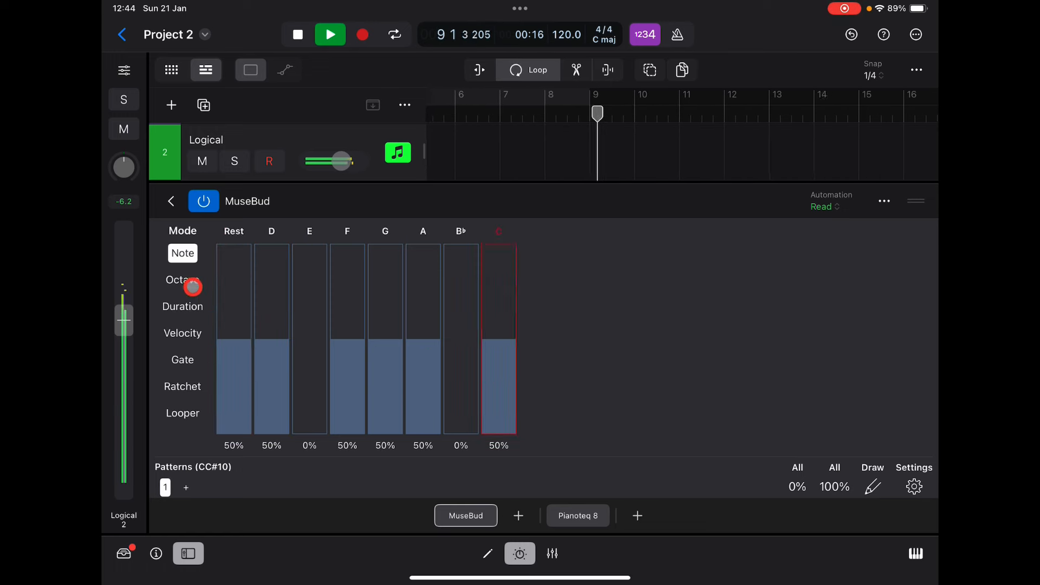
click(182, 280)
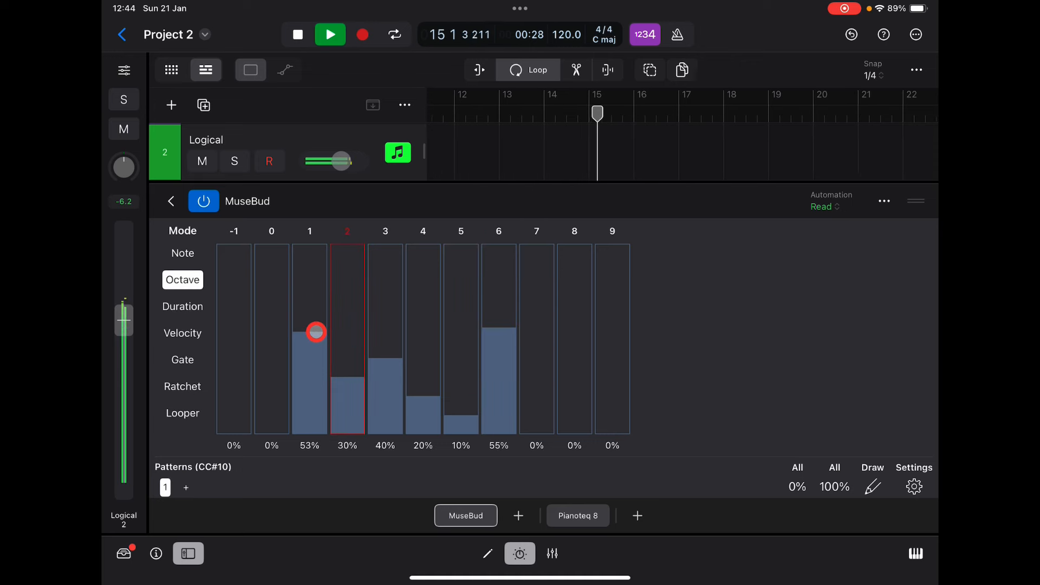
Fine-tune octave 1, then weight durations 1/4 54%, 1/8 24%, 1/16 15%.
click(182, 306)
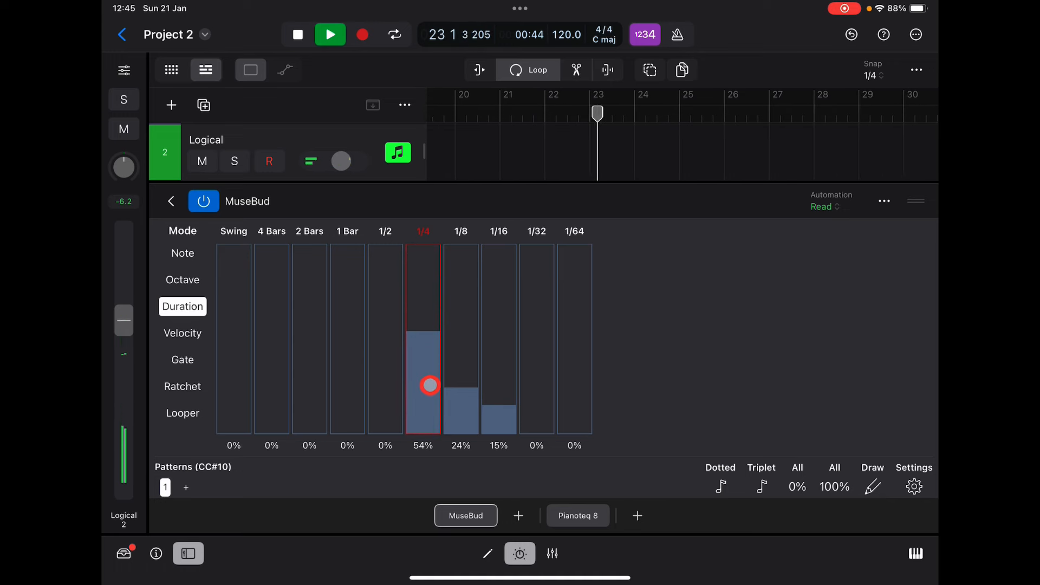
click(183, 333)
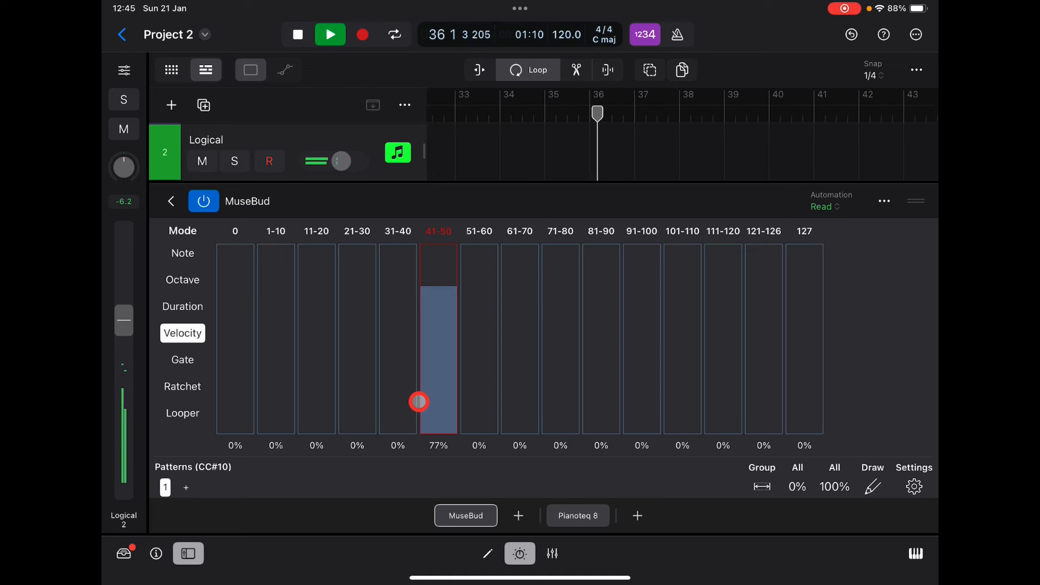
Set MuseBud velocity bars 41–120, with 41–50 at 63% and 111–120 at 76%.
click(724, 413)
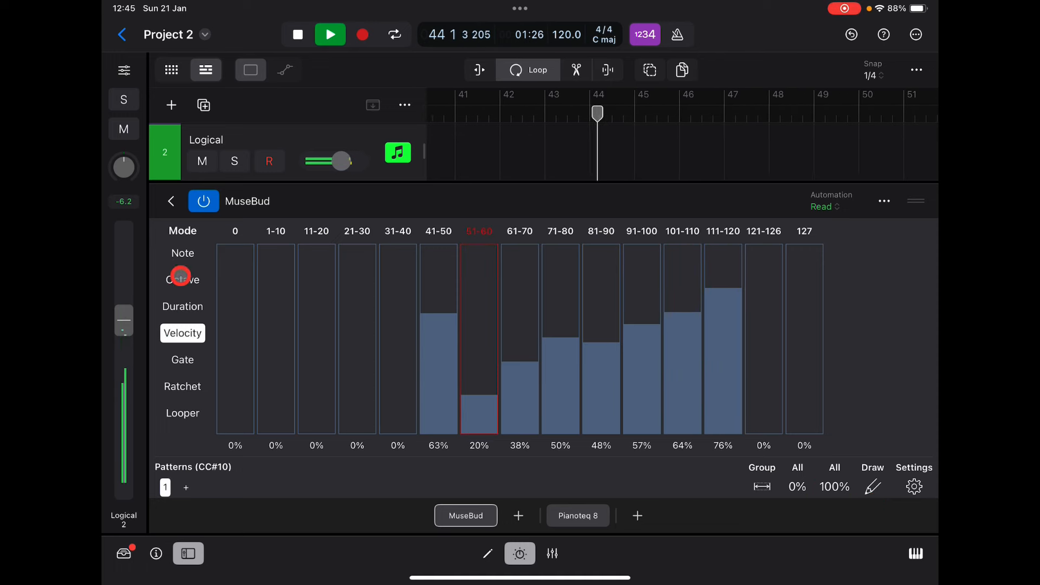
Weight piano durations to quarter 54%, eighth 24%, sixteenth 15%, setting dotted and triplet bars.
click(183, 253)
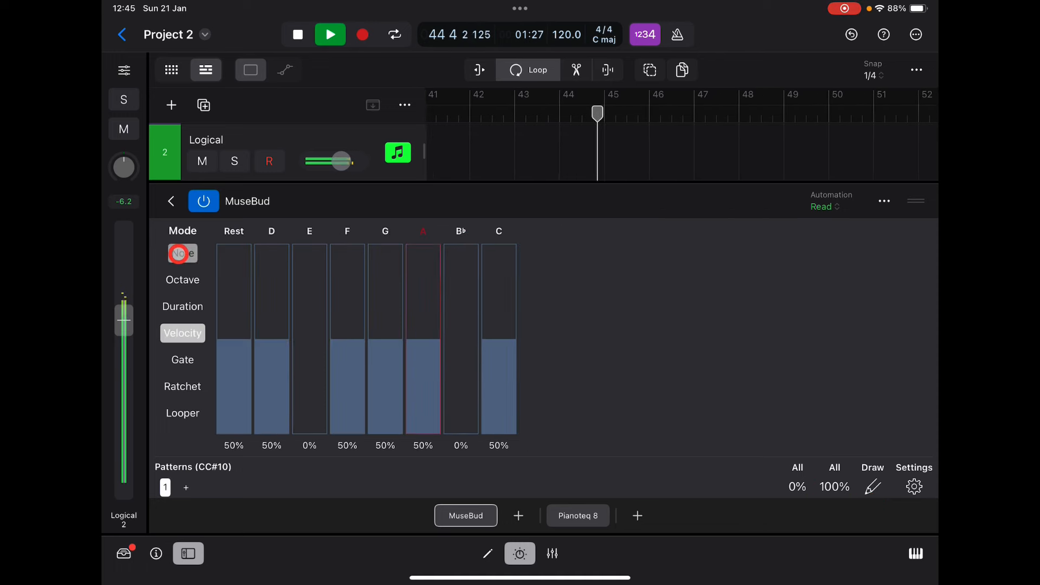
click(183, 306)
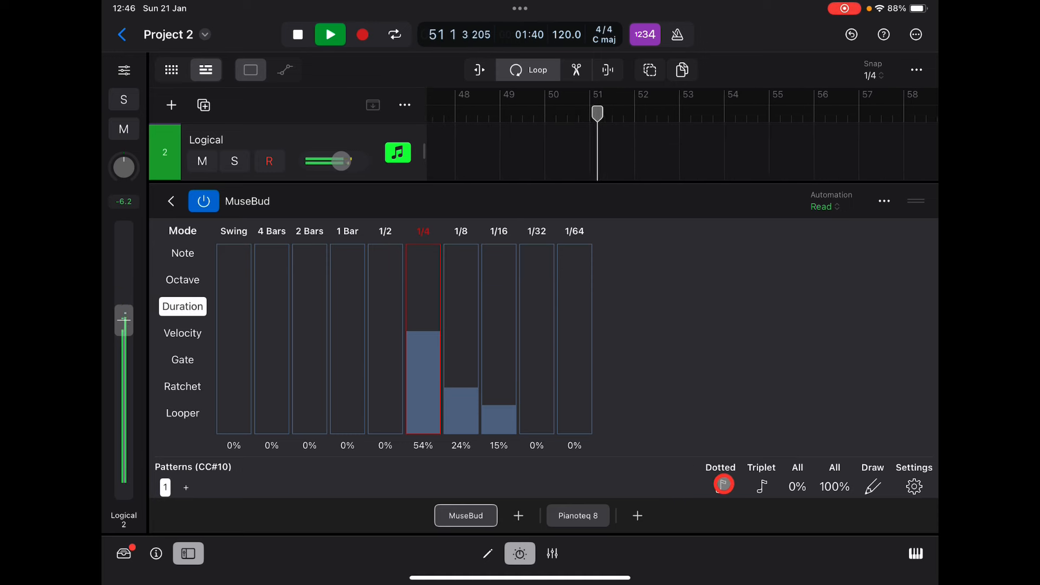
click(720, 484)
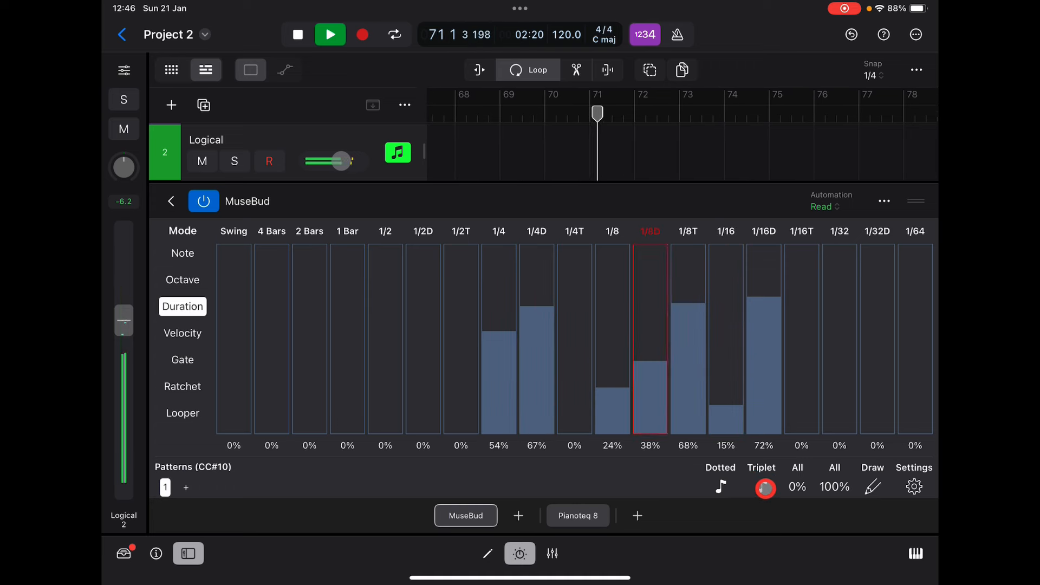
click(720, 485)
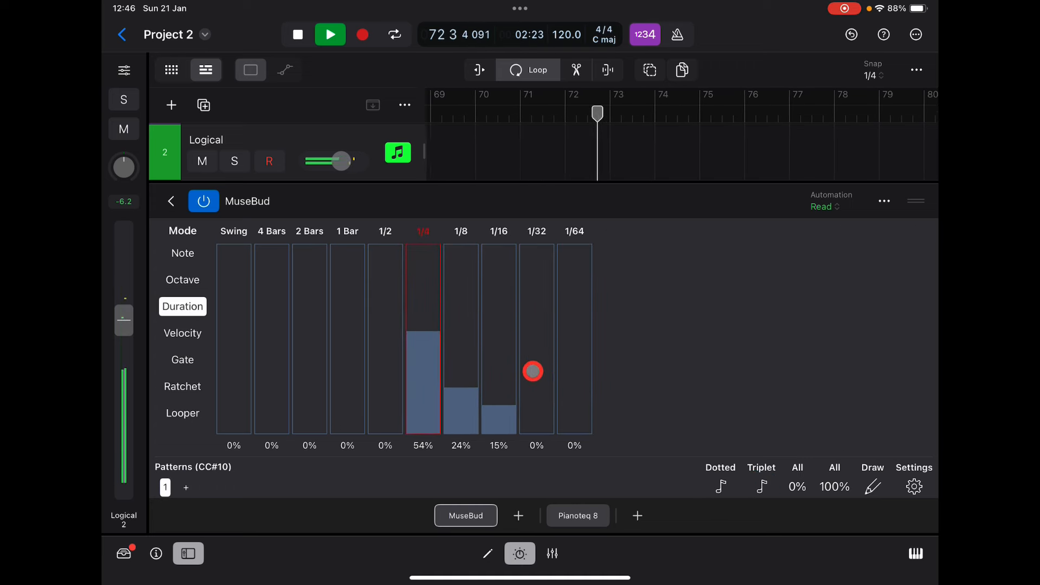
Raise 51–90% gate bars, then set half 94%, quarter 63%, eighth 75%, sixteenth 77%.
click(183, 359)
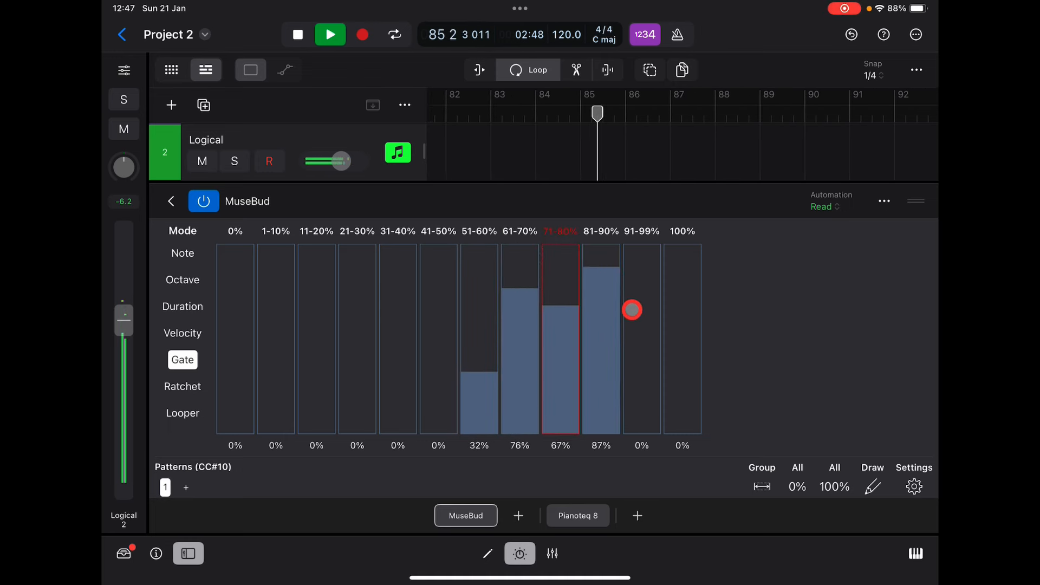
click(182, 307)
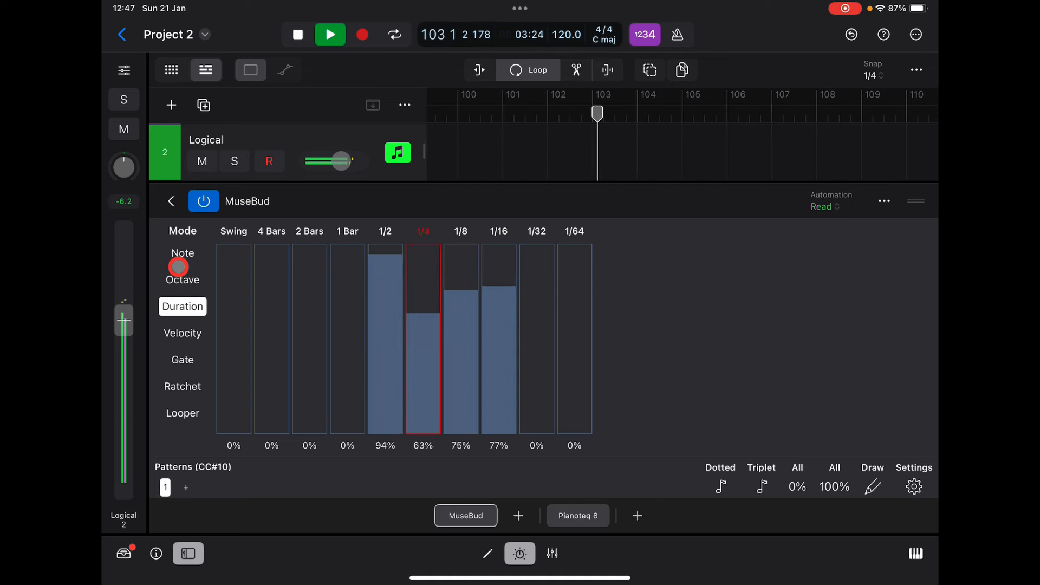
Adjust piano note bars, raise 1/16 and 1/32 durations (1/32 at 71%), and show the Looper.
click(182, 253)
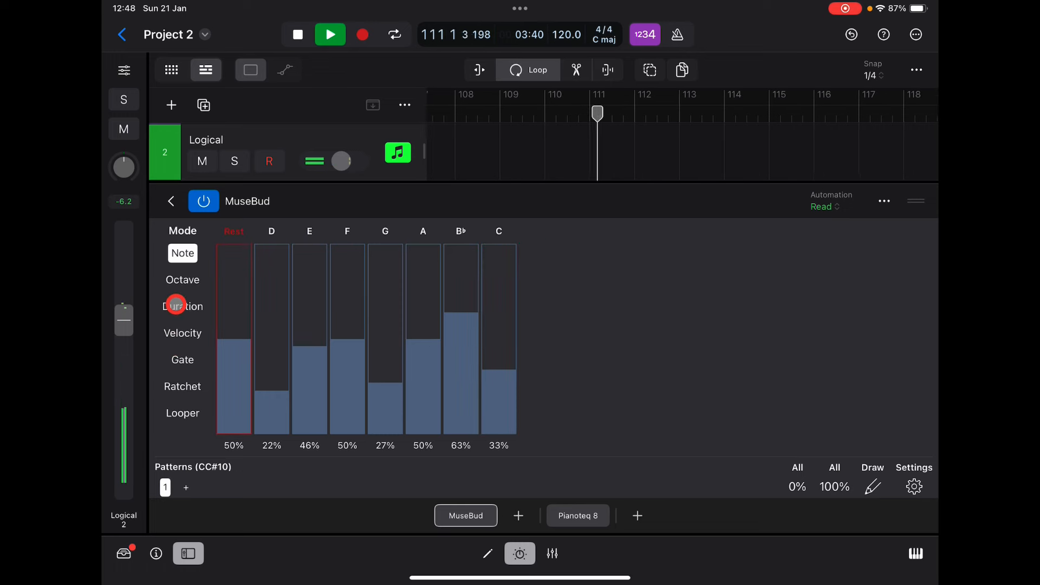
click(183, 305)
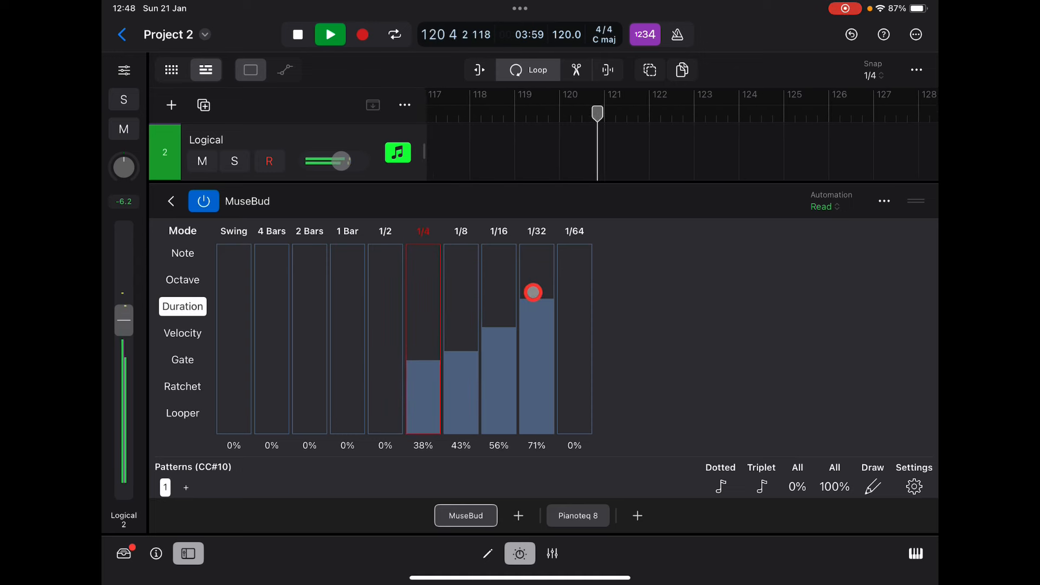
click(183, 412)
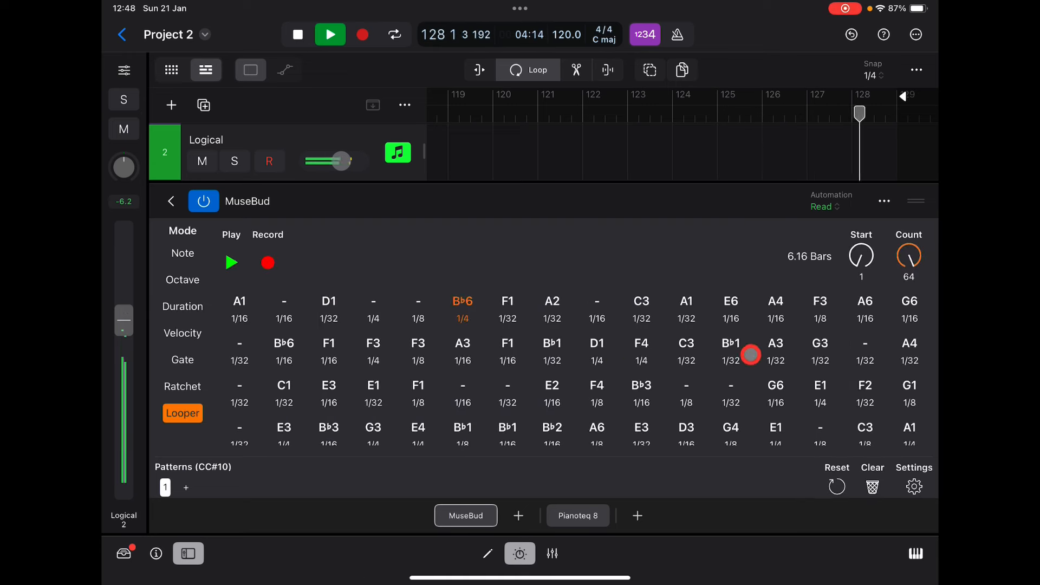
Set the Looper Count to 13 and Start to 19, then view D minor in Settings.
click(296, 35)
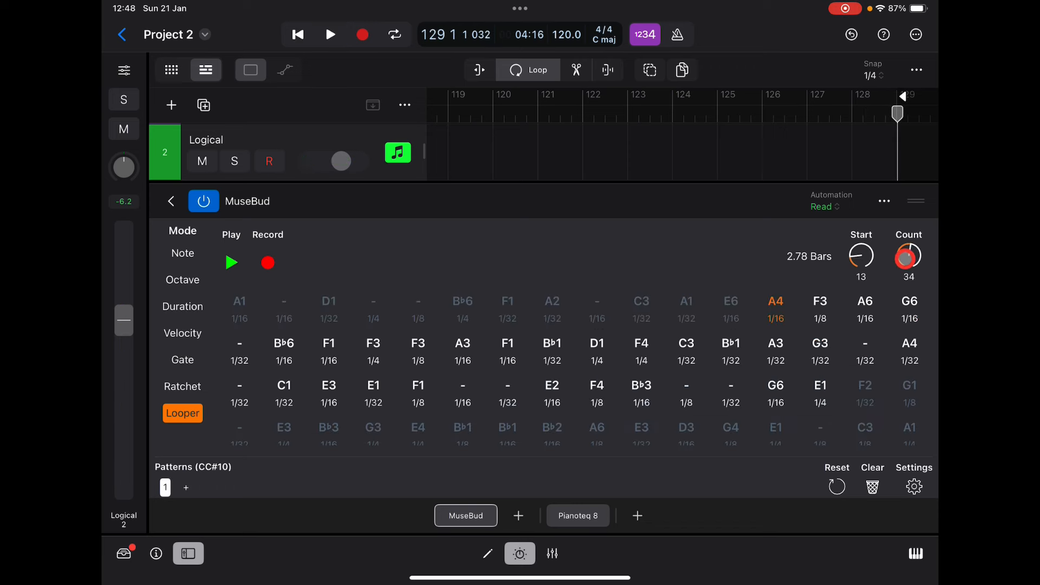
click(330, 35)
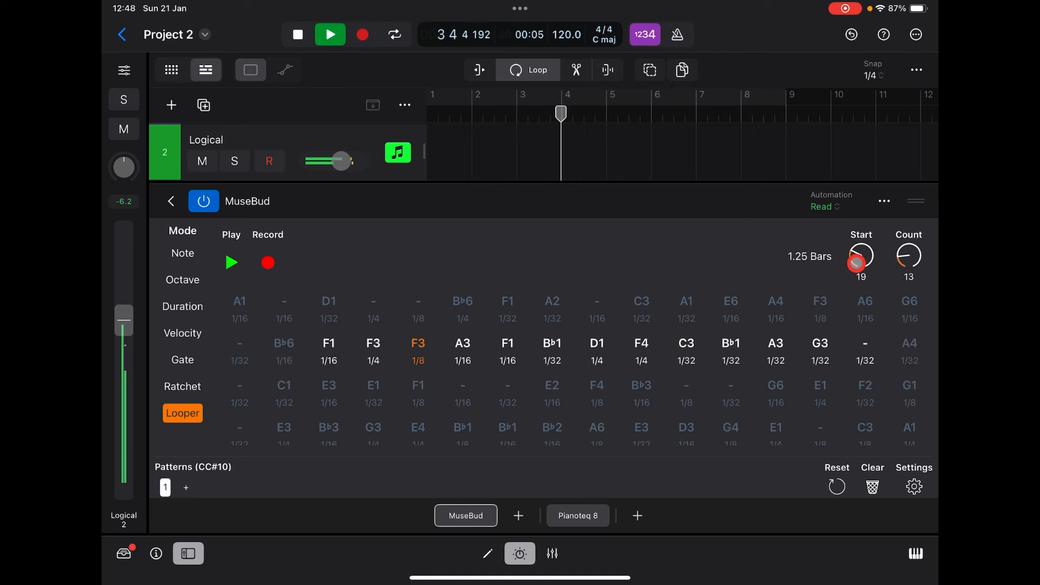
click(914, 486)
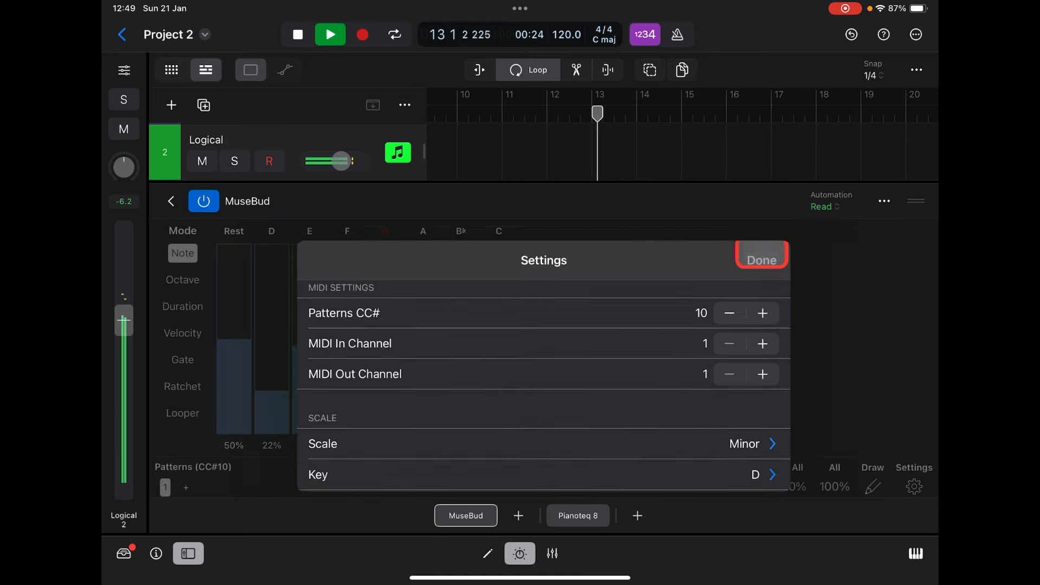
Key SynthMaster 2's MuseBud to D minor, unmute it, and favour B♭ at 71%.
click(760, 259)
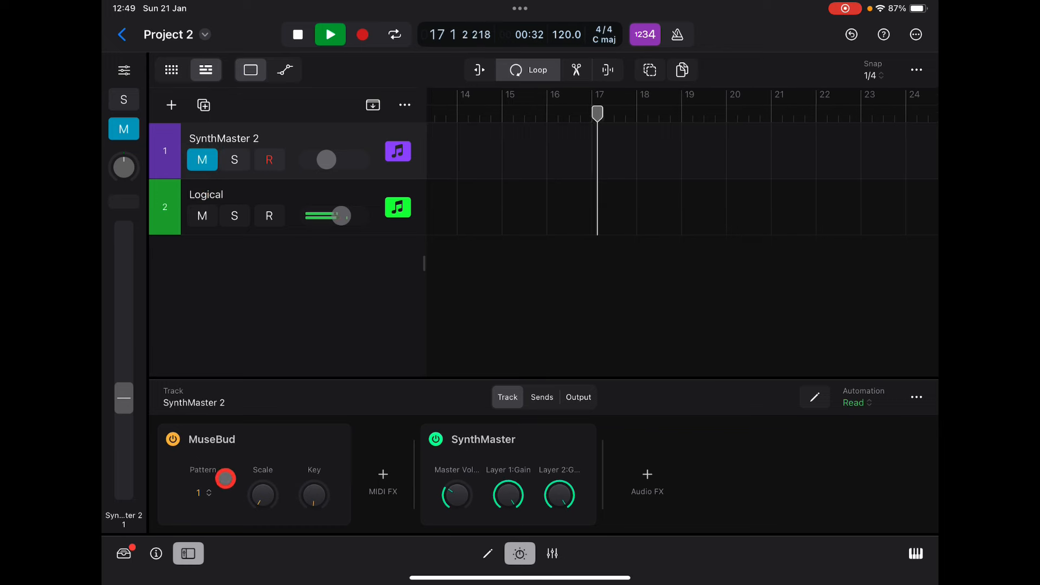
click(213, 452)
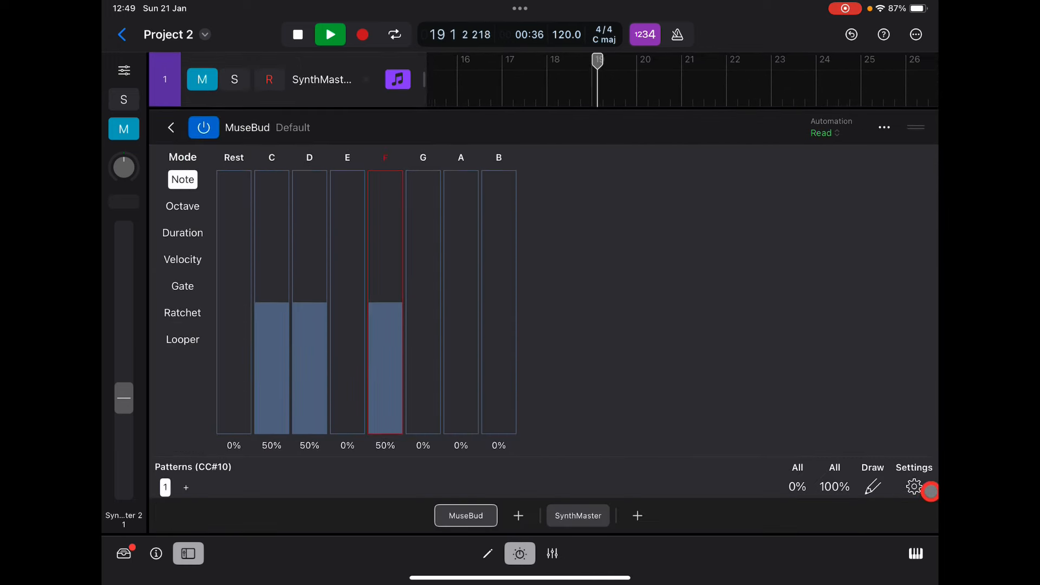
click(914, 486)
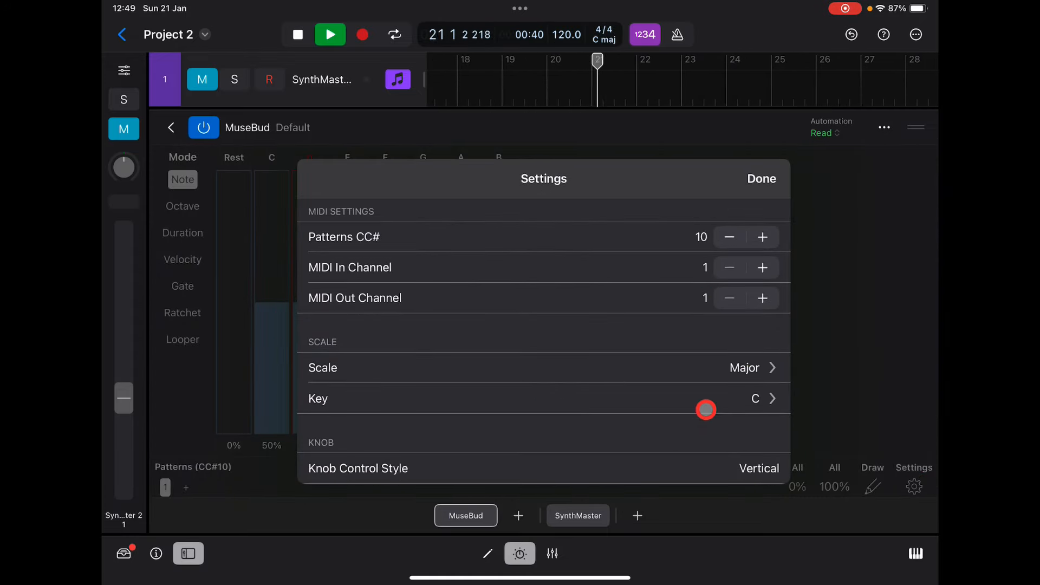
click(755, 399)
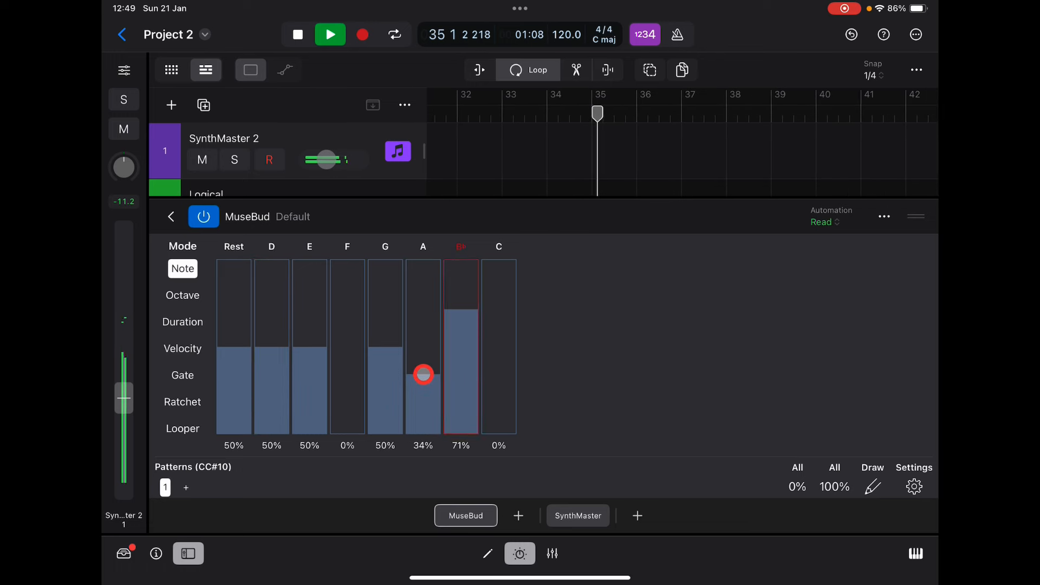
Favour half notes and octaves 1–2 for SynthMaster 2, then close the MuseBud panel.
click(183, 322)
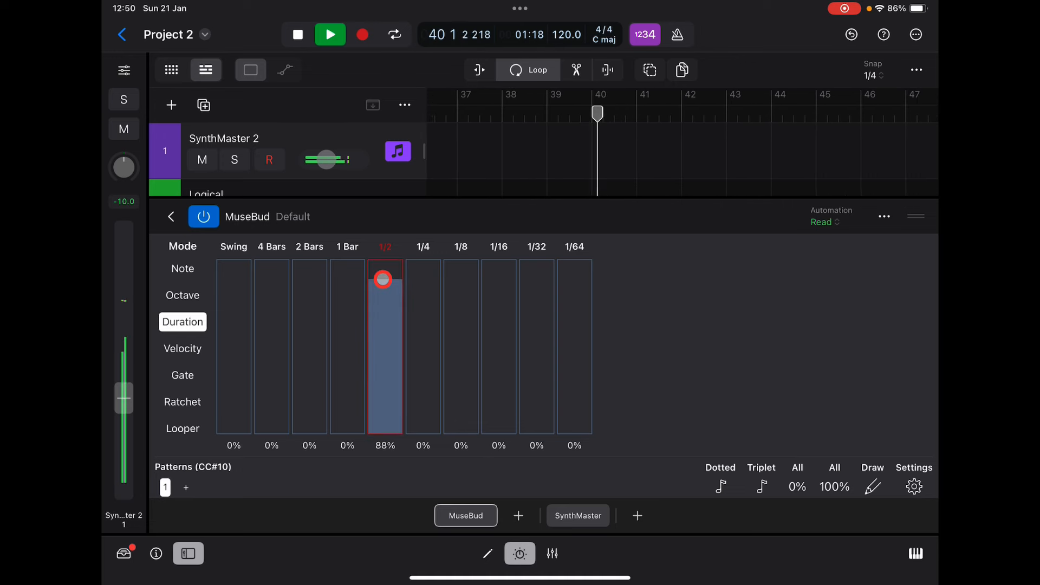
click(183, 295)
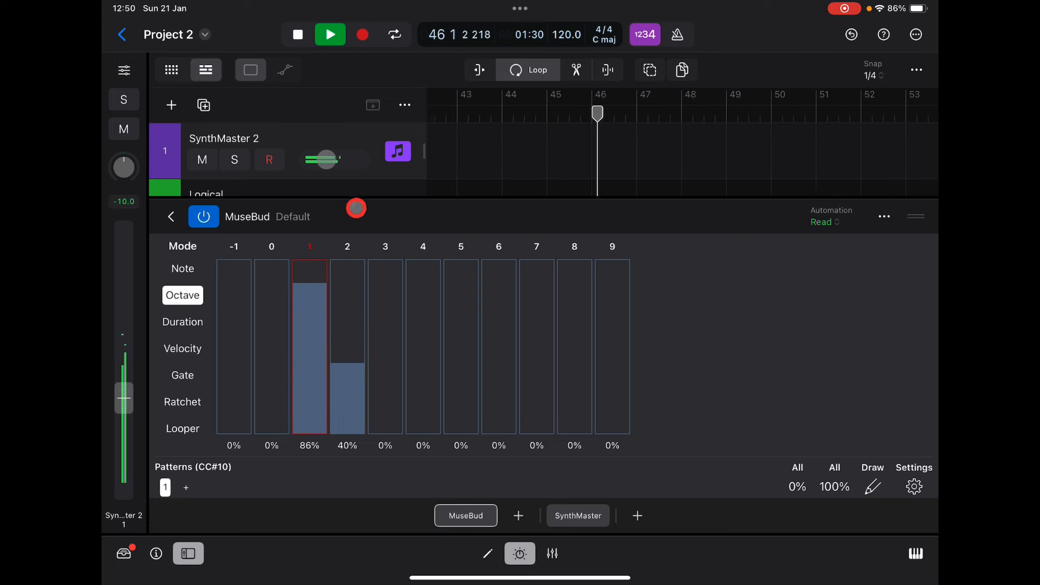
click(170, 216)
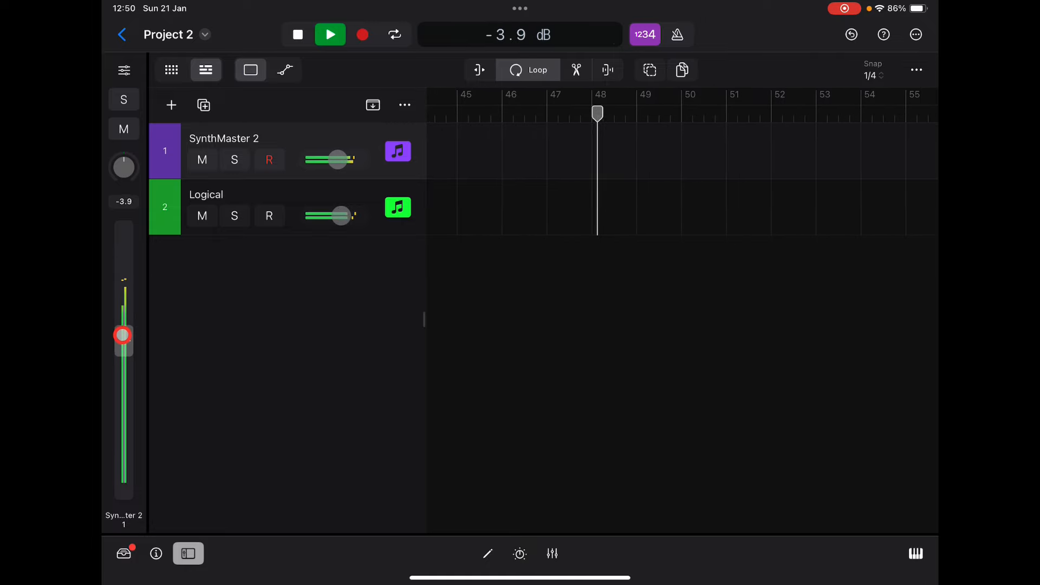
Set the track's volume fader, then stop playback and rewind to bar 1.
click(397, 207)
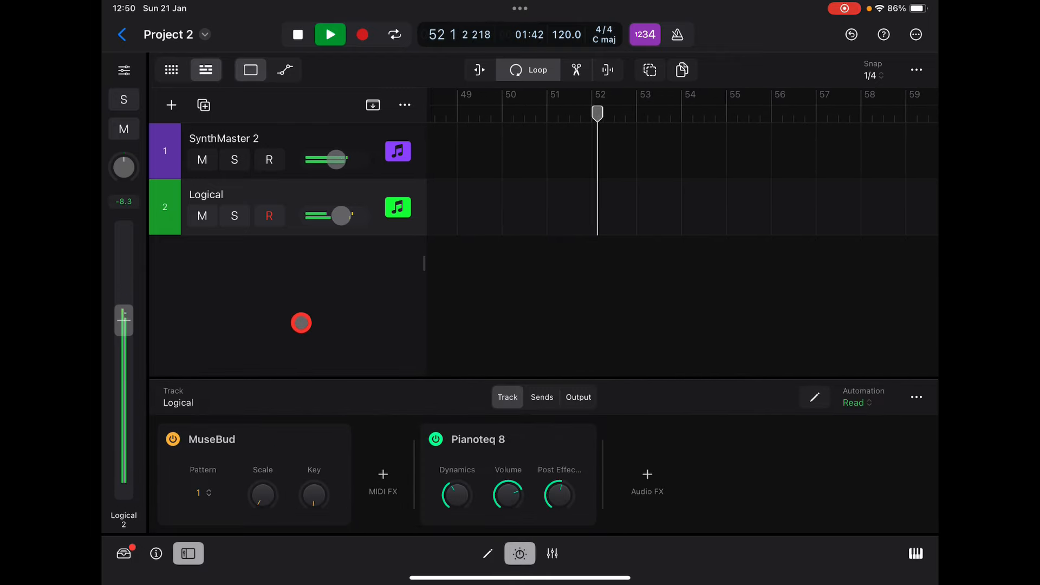
click(298, 35)
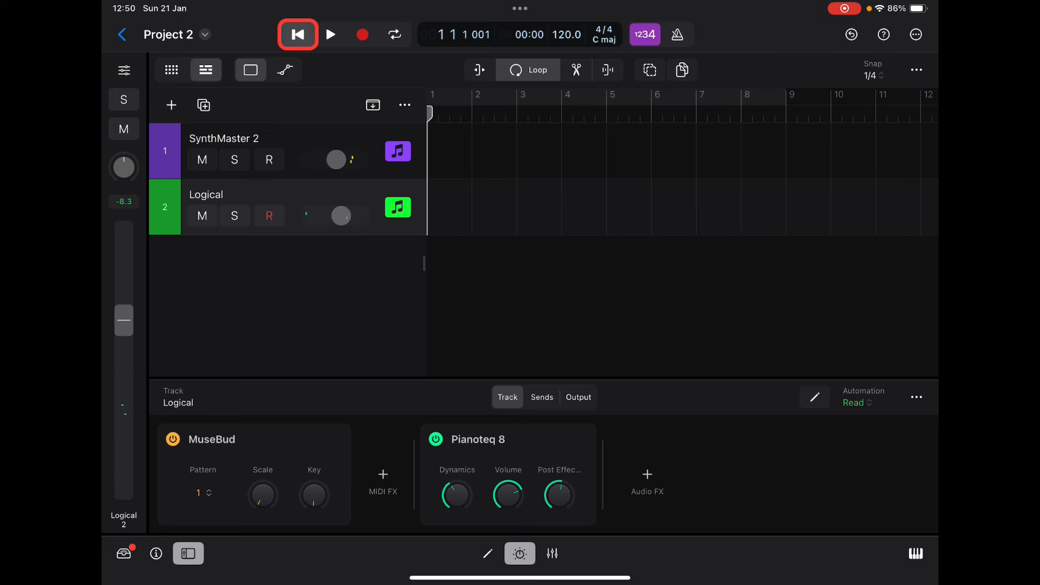